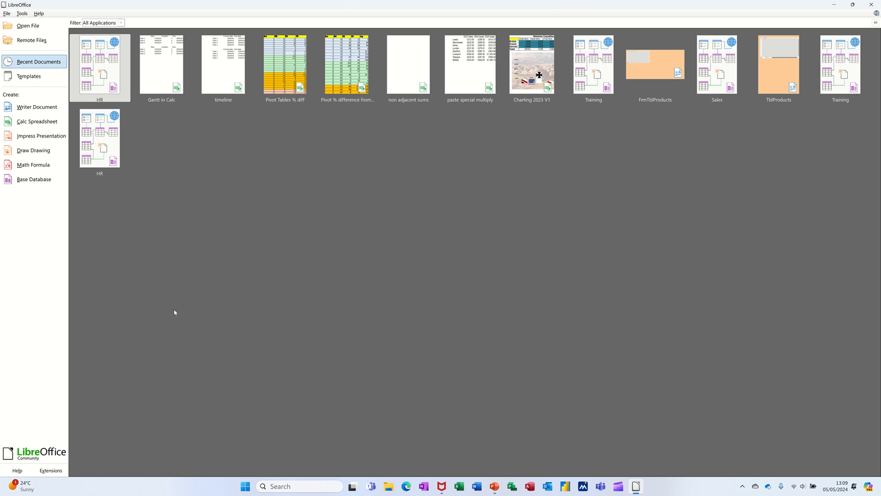
mouse_move(99, 138)
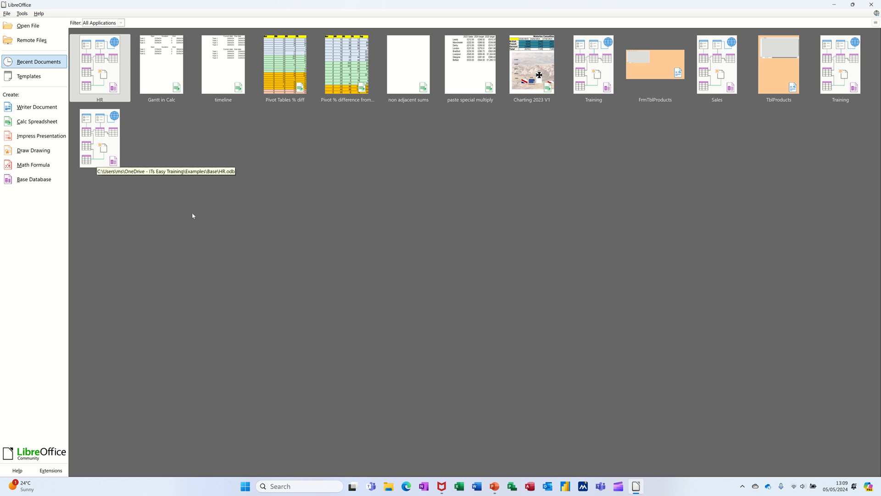
Step: Create a new embedded database, choose not to register it, and finish the wizard
click(33, 179)
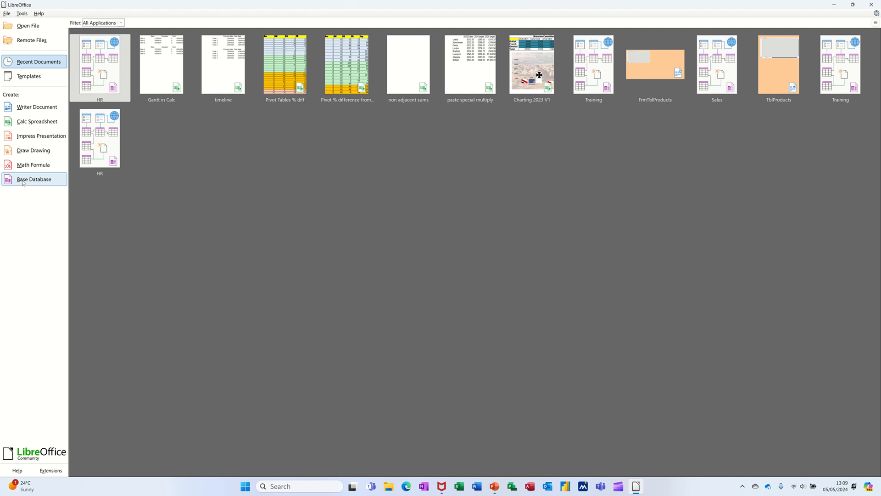
click(33, 179)
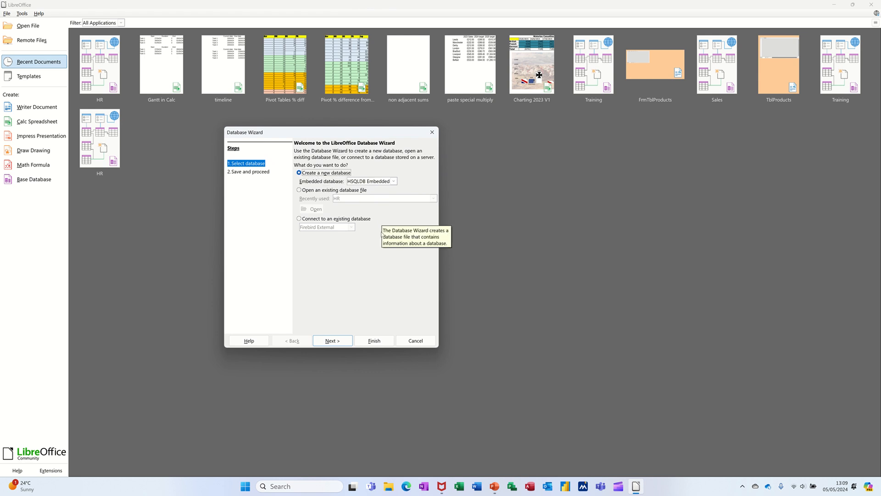
mouse_move(331, 194)
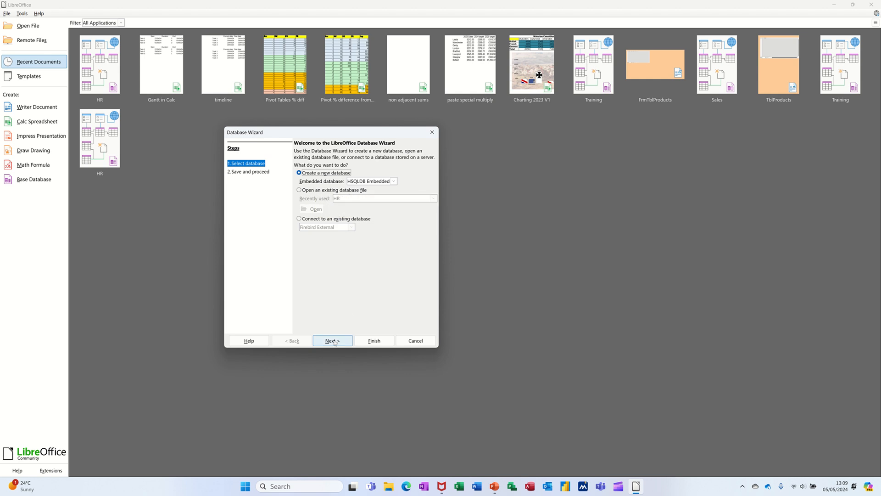
click(332, 340)
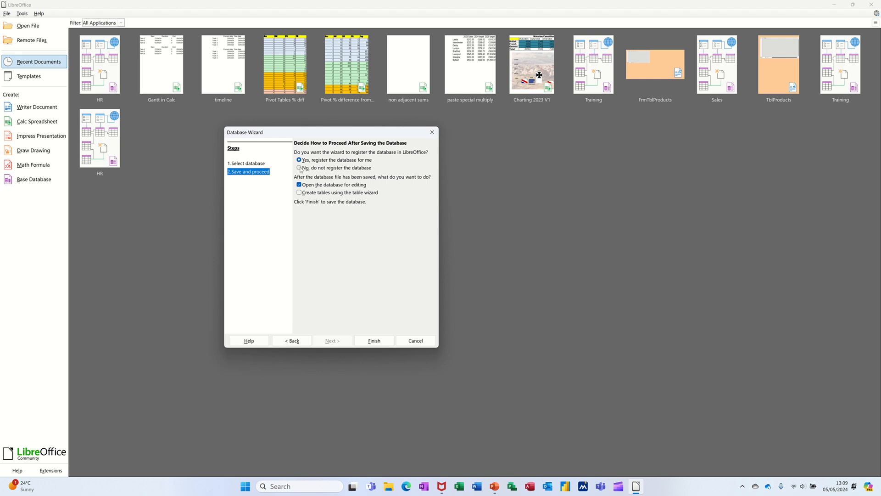
click(300, 167)
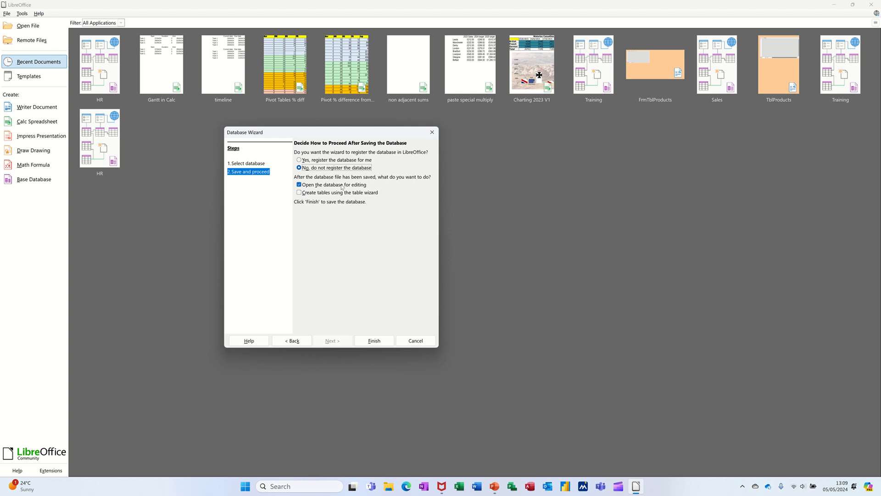
mouse_move(340, 348)
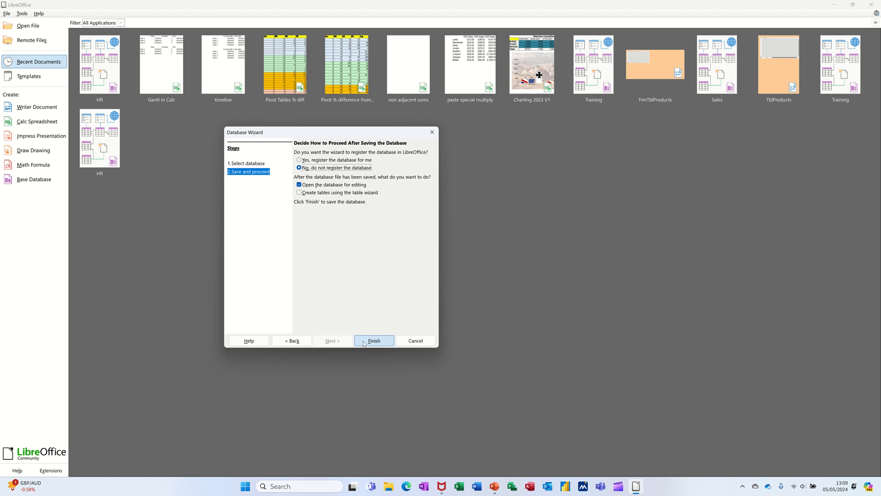
click(375, 340)
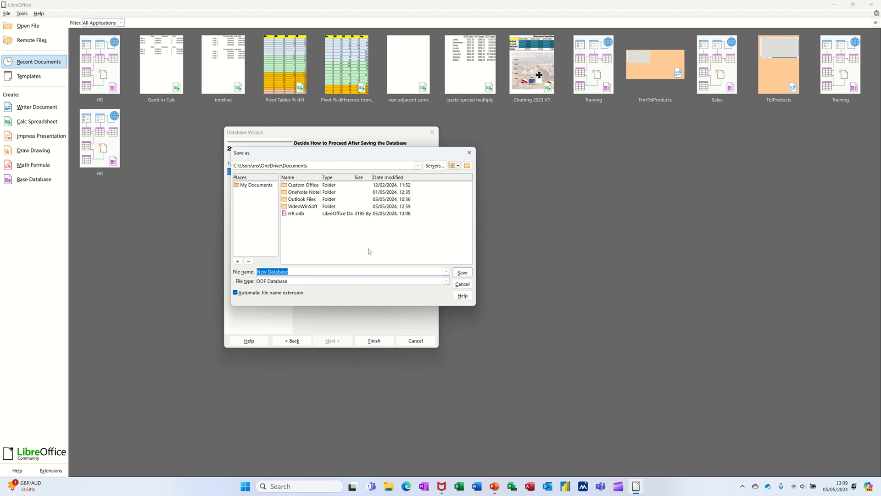
Step: Save the new database as Customers in the Documents folder
text(Cust)
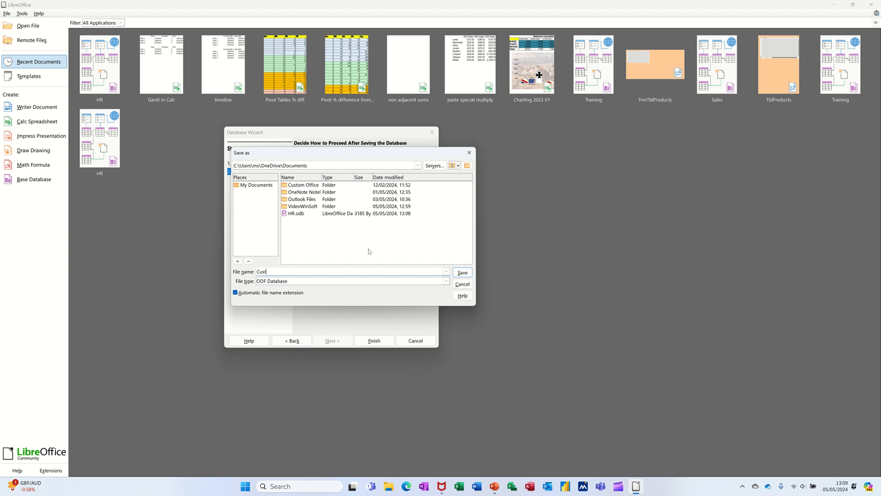
text(omers)
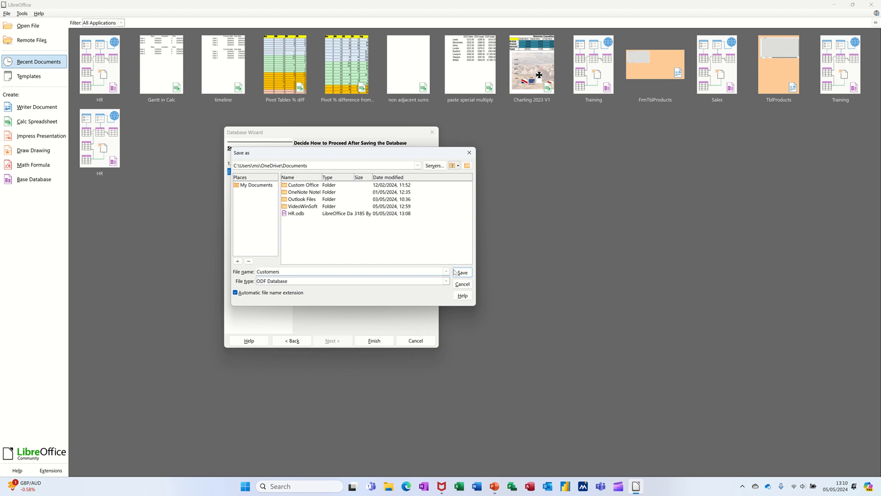
click(462, 271)
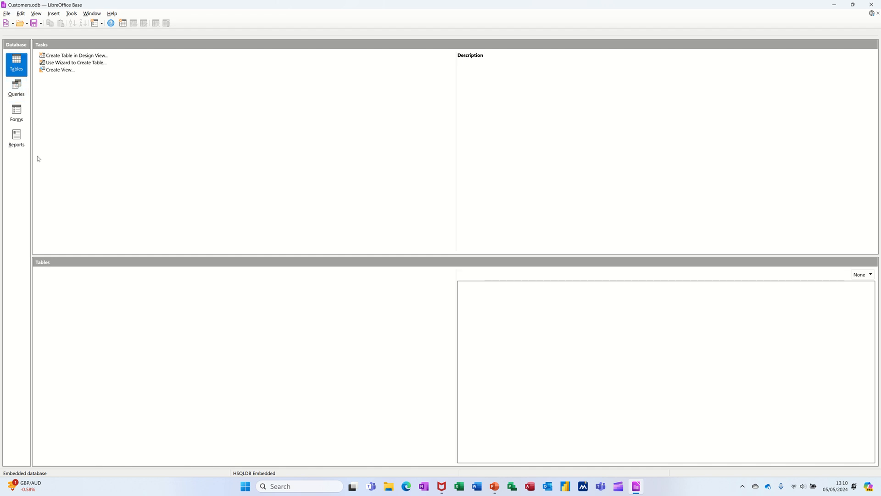
click(75, 55)
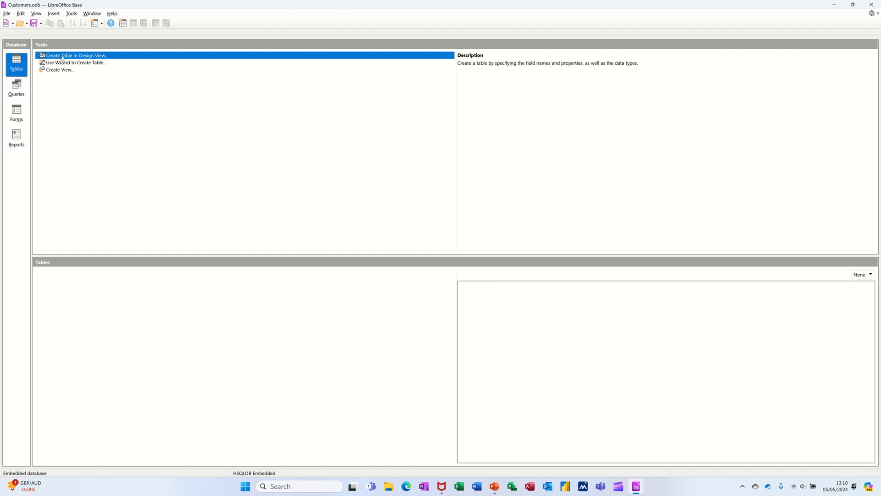
click(16, 90)
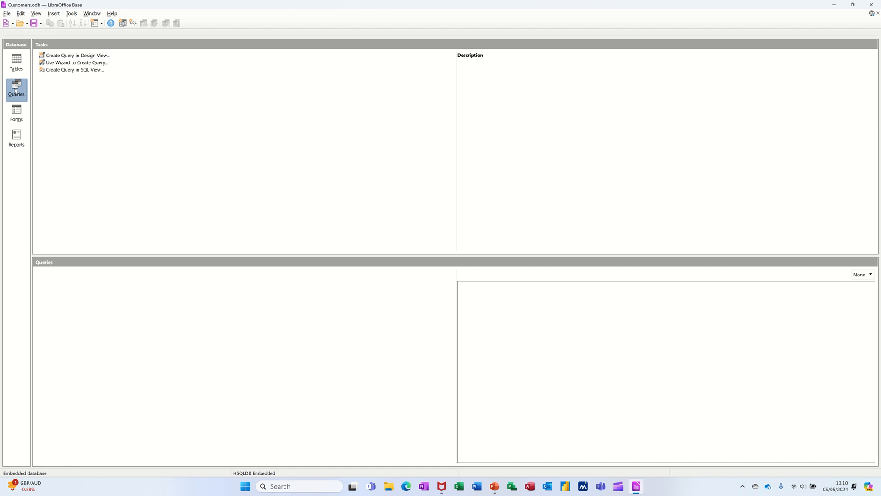
click(16, 116)
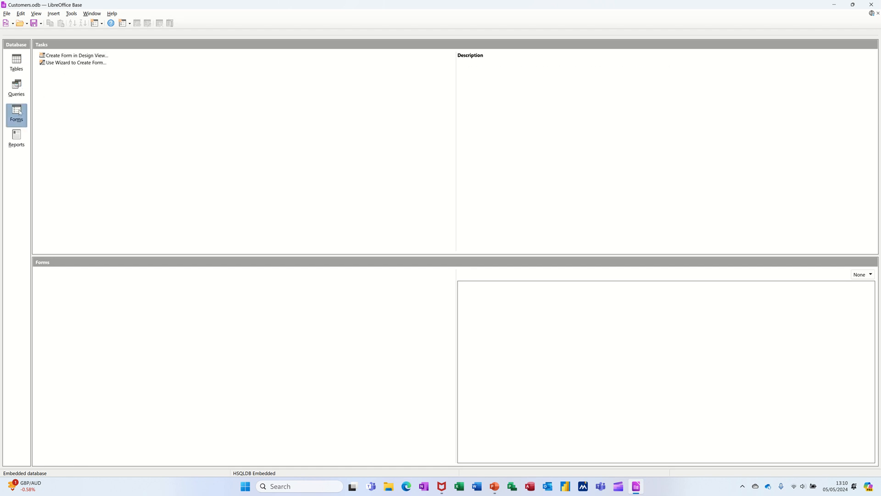
click(16, 138)
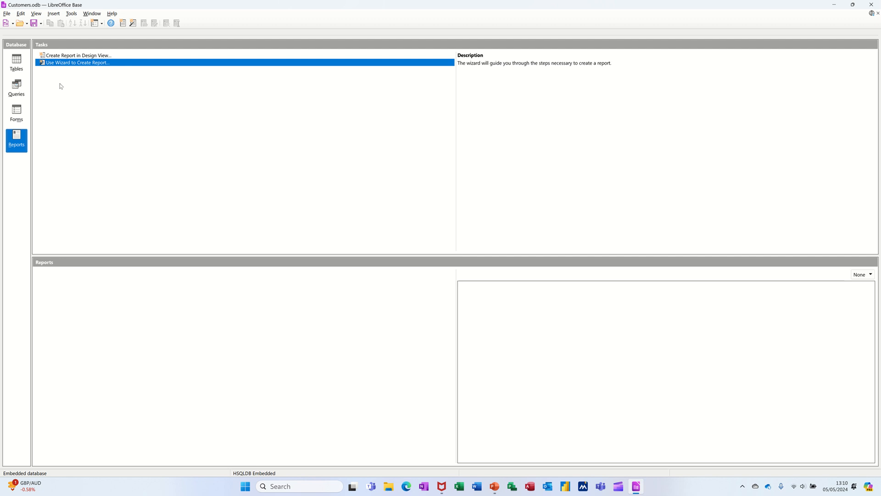
click(16, 61)
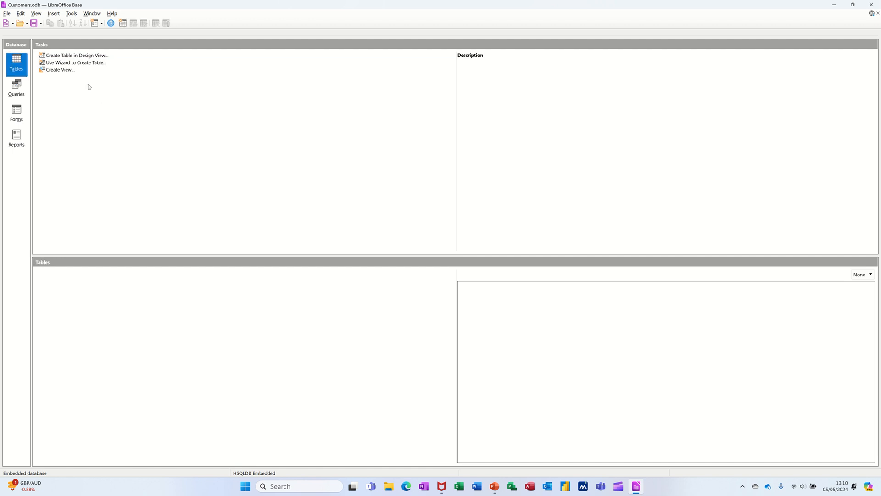
click(78, 55)
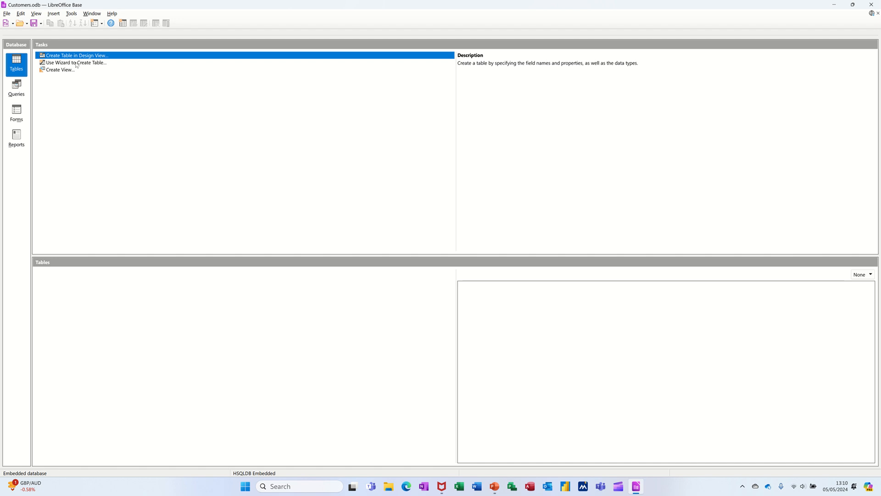
click(56, 70)
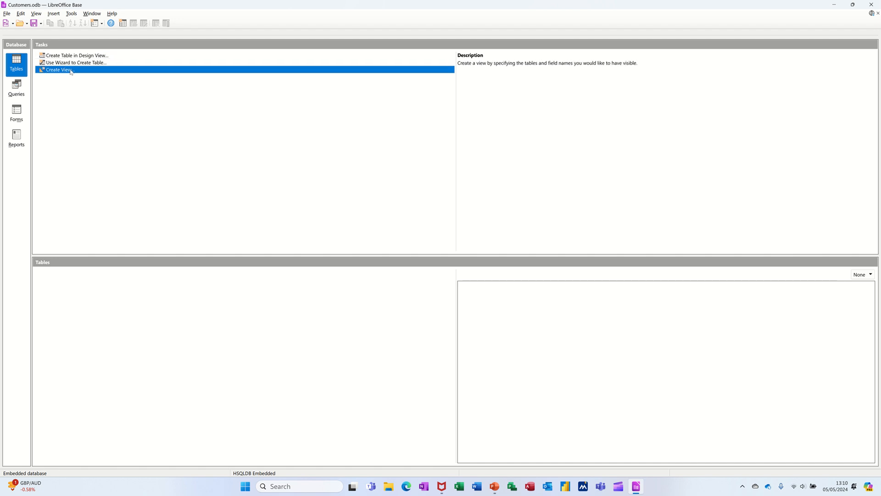
click(74, 55)
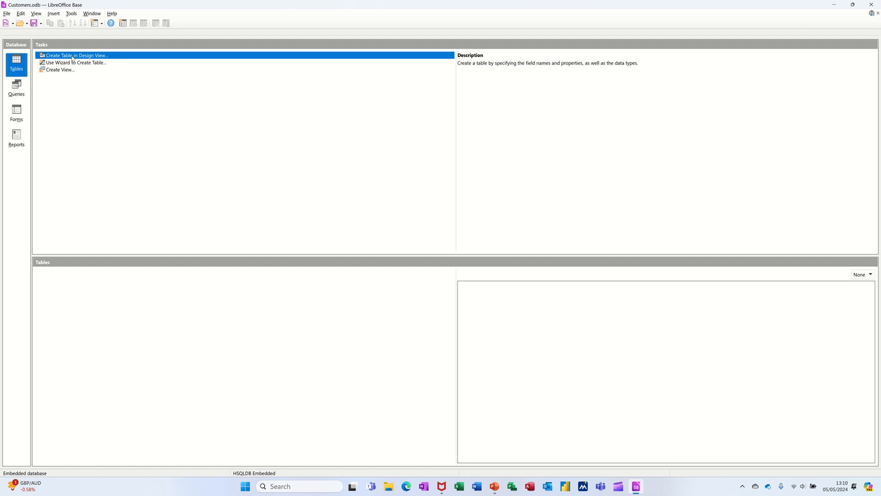
Step: Start a table in Design View with first field Surname, kept as Text [VARCHAR]
double_click(70, 55)
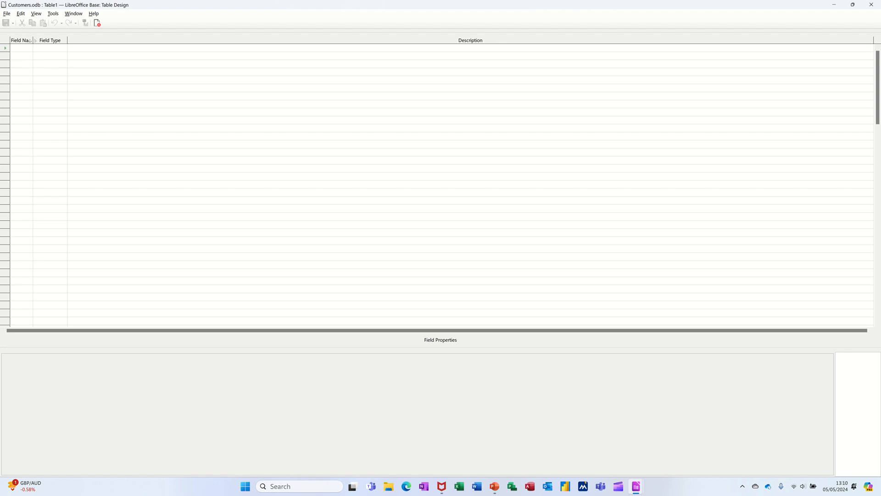
mouse_move(36, 42)
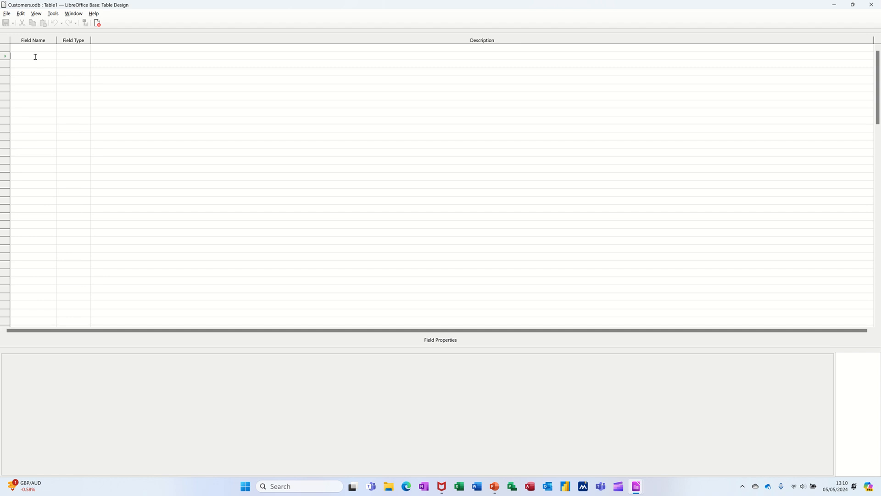
text(Su)
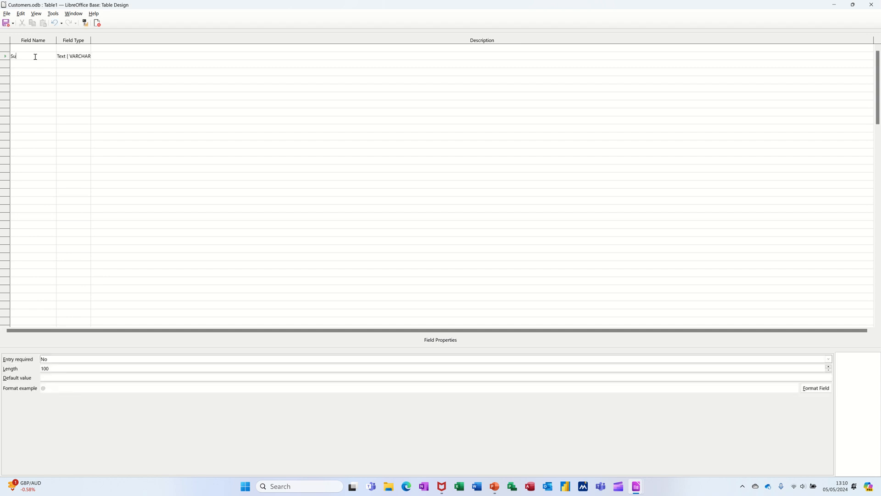
text(rn)
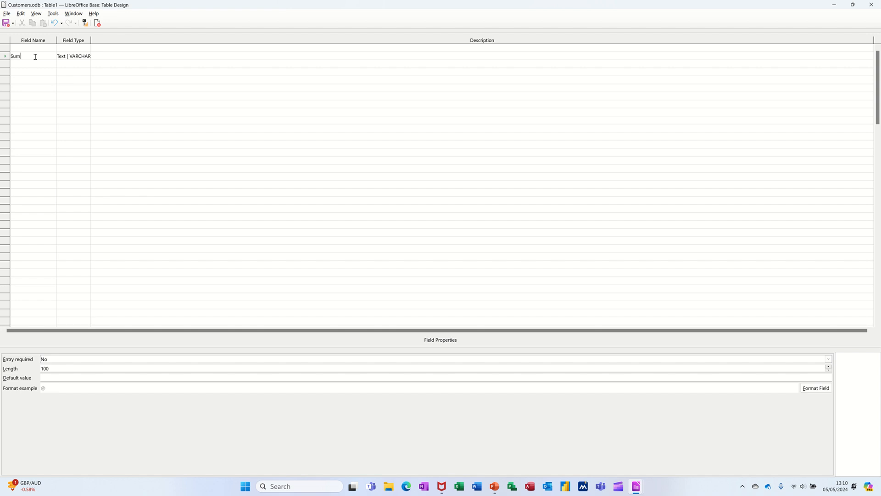
text(ame)
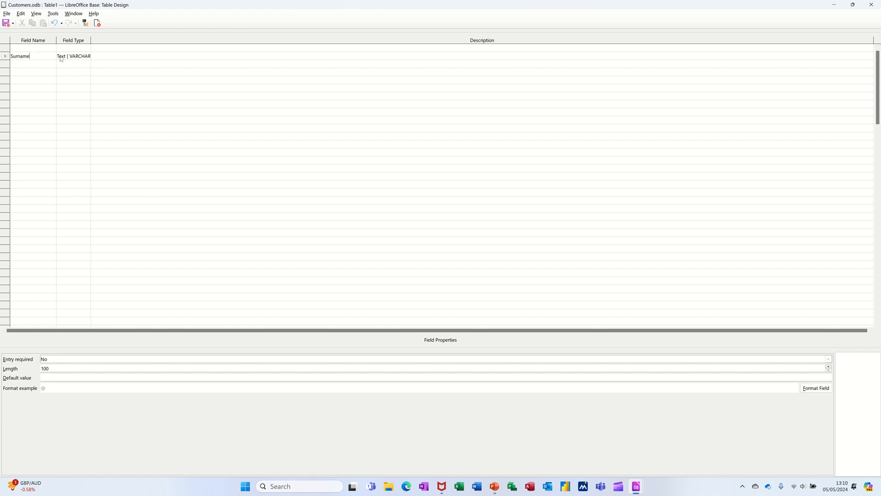
click(73, 56)
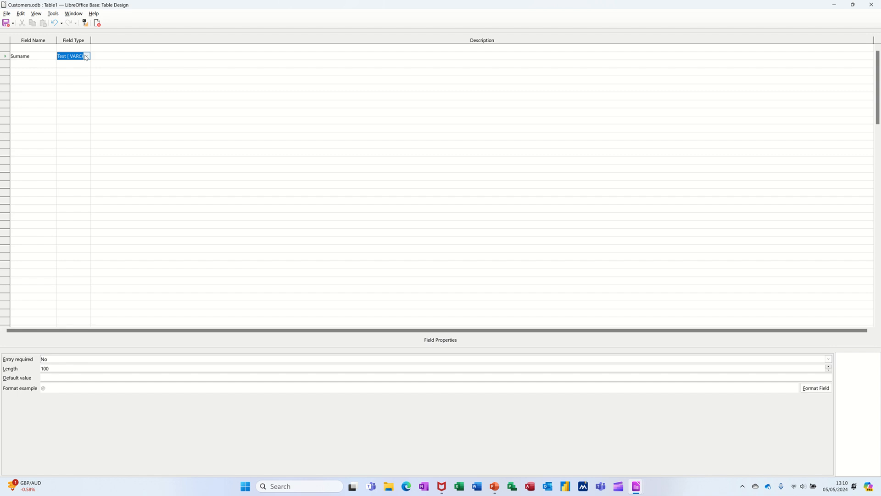
click(87, 56)
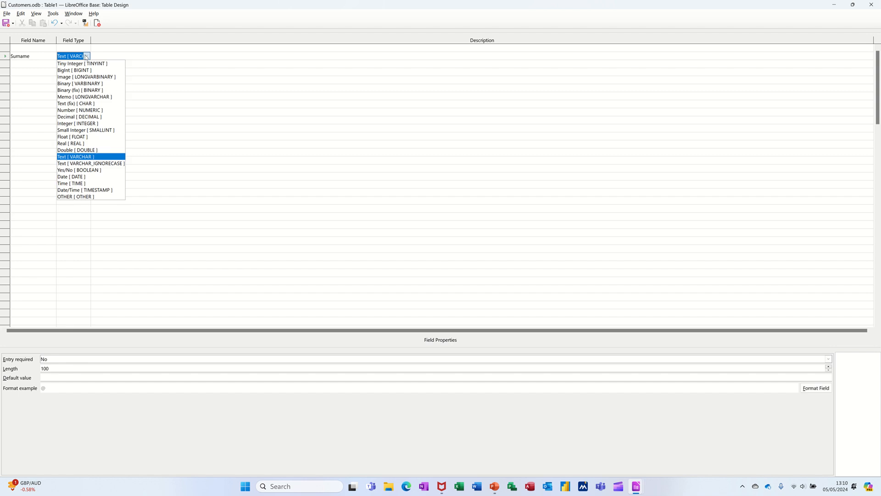
mouse_move(467, 54)
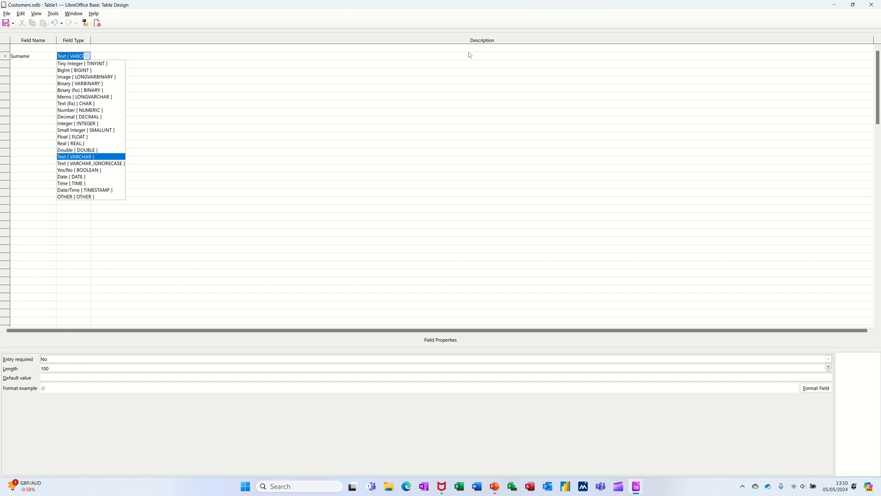
mouse_move(168, 55)
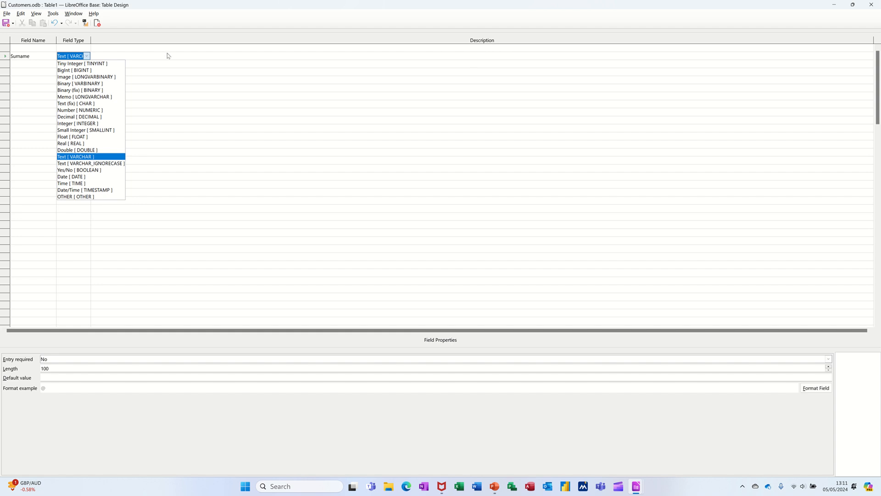
click(86, 156)
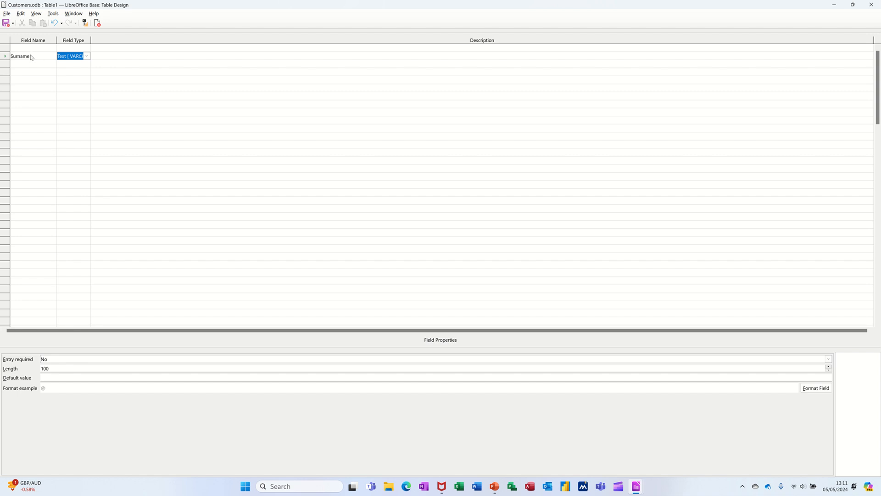
mouse_move(33, 49)
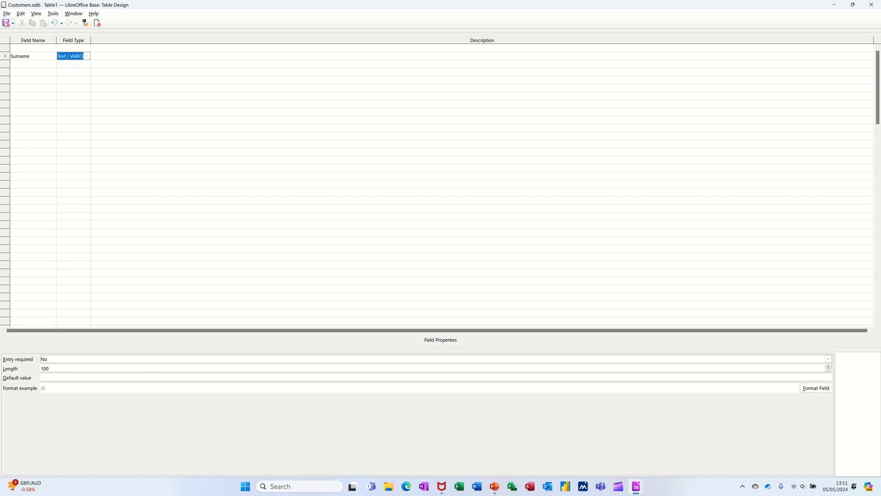
mouse_move(9, 24)
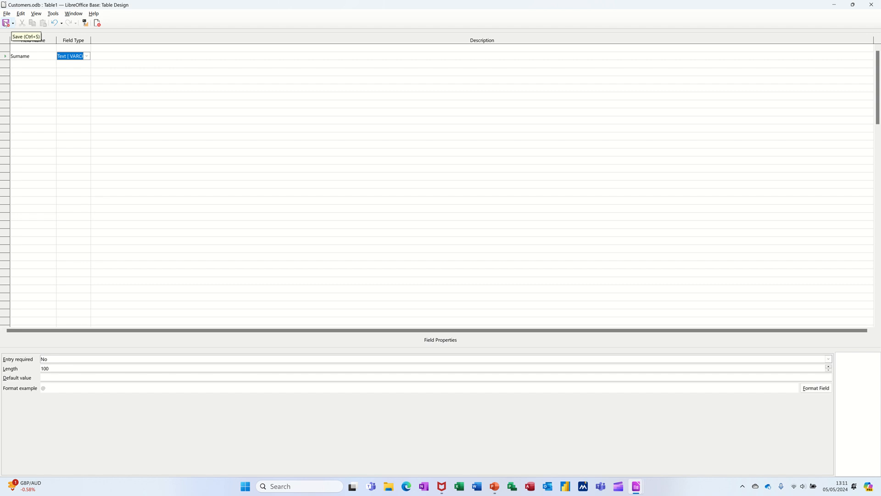
Step: Save the table as TblCustomers, letting Base add an integer ID primary key
click(10, 23)
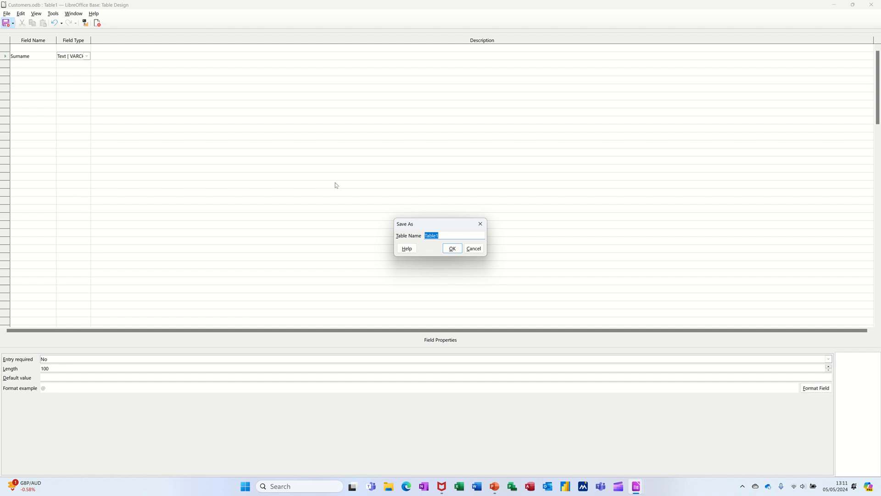
text(T)
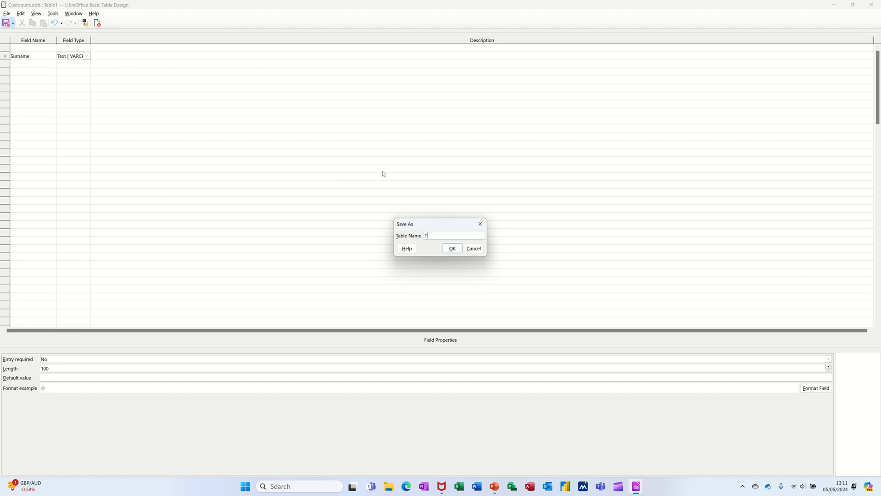
text(blC)
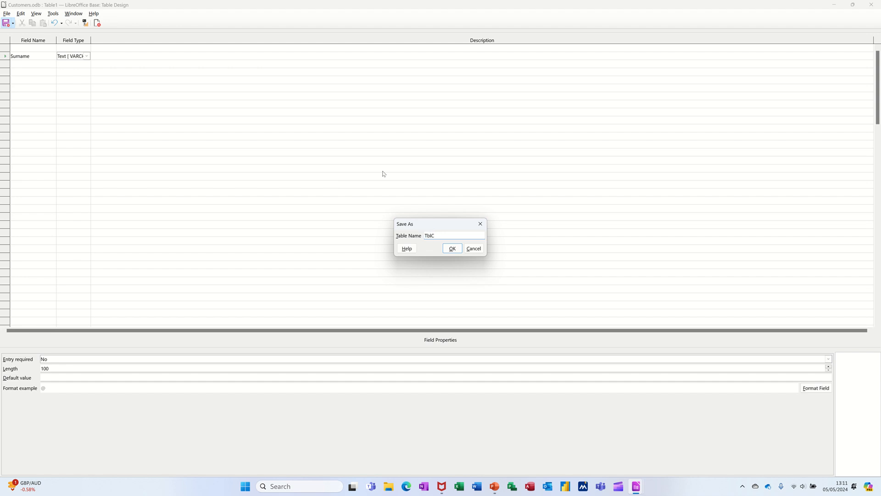
text(ustomers)
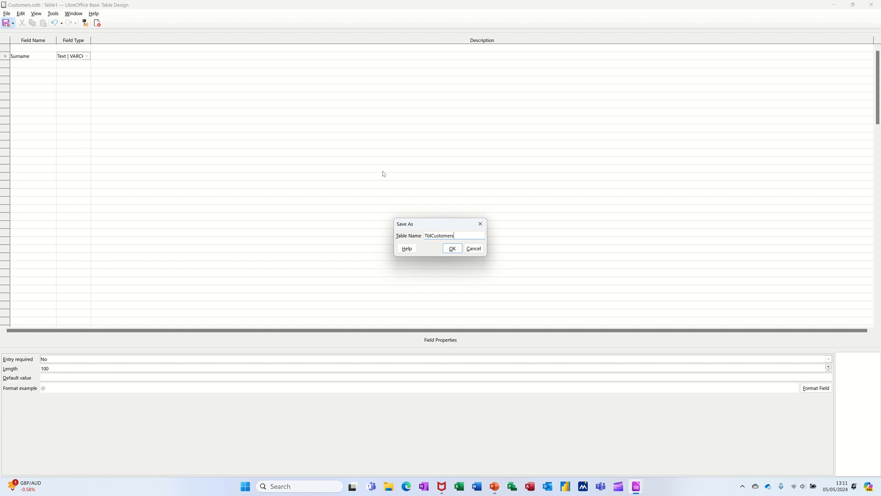
click(452, 248)
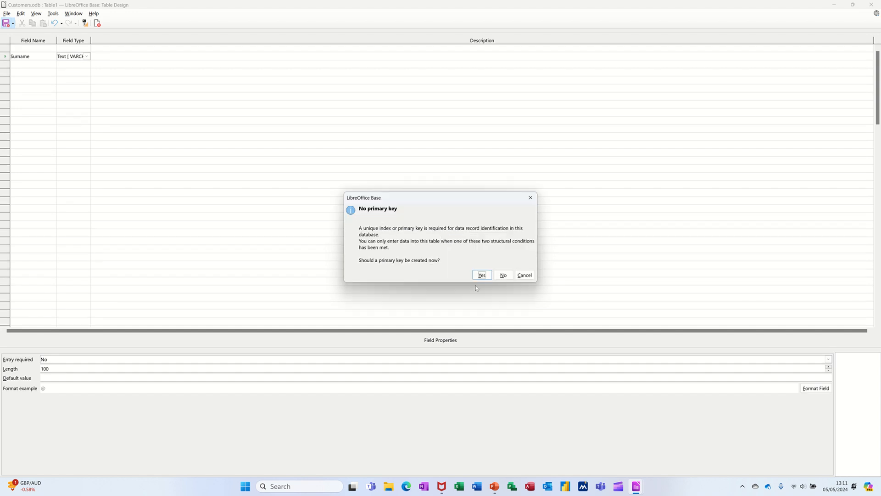
click(504, 274)
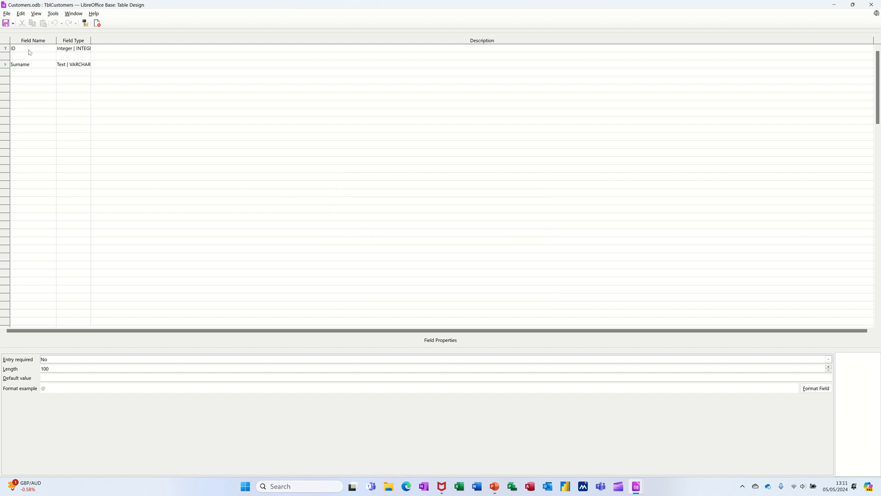
click(5, 56)
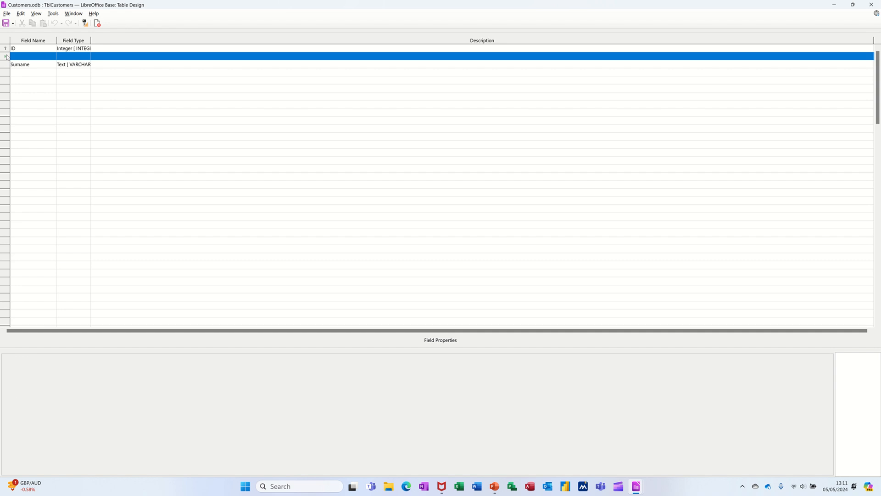
Step: Remove the blank row and add Address, City and a Date-type DateJoined field
right_click(5, 57)
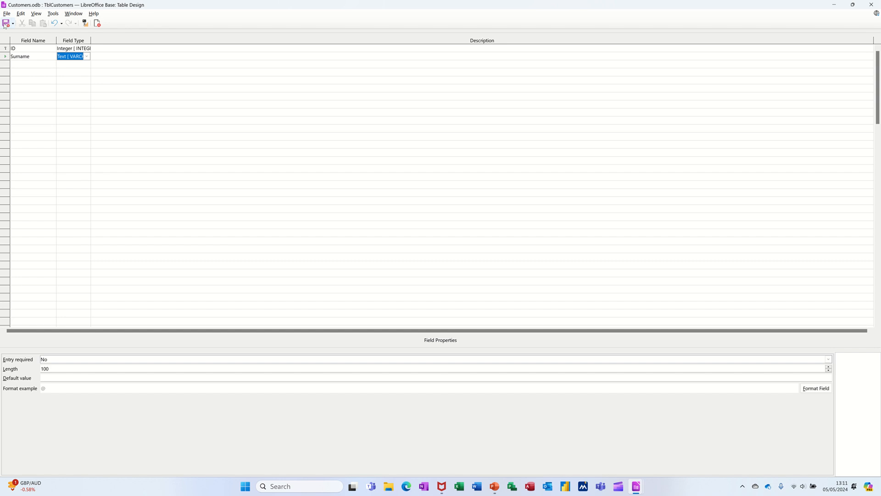
click(29, 66)
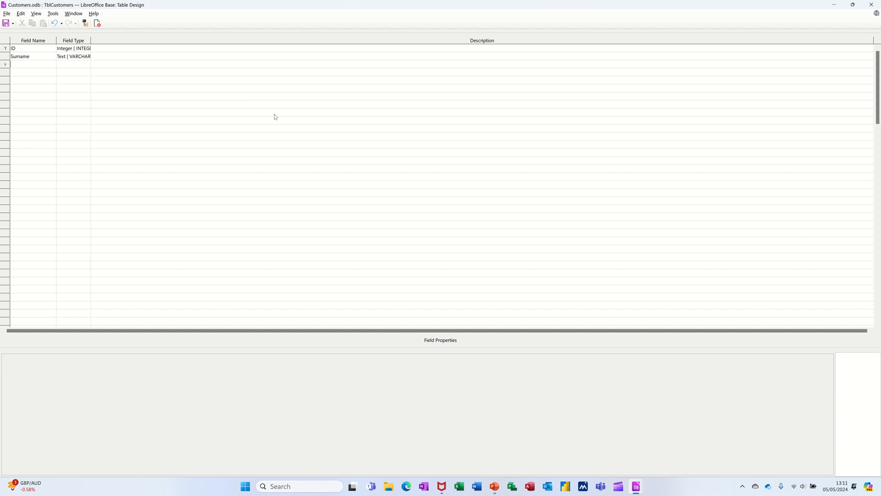
text(A)
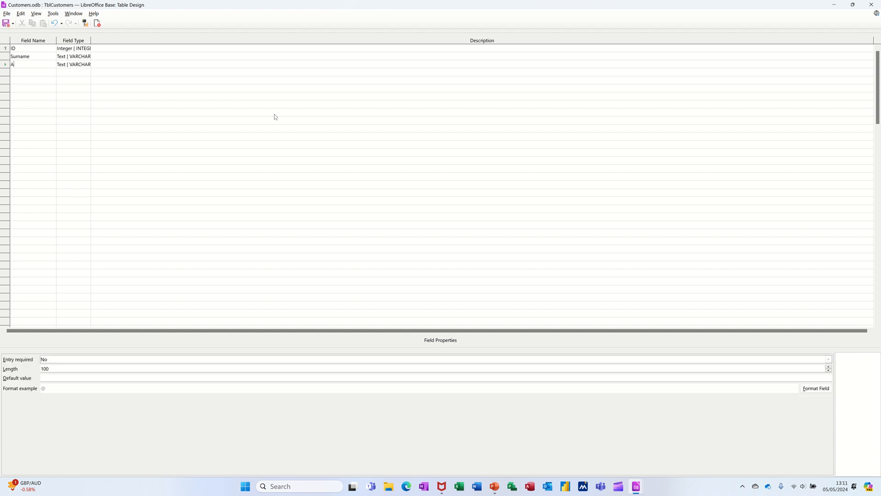
text(ddress)
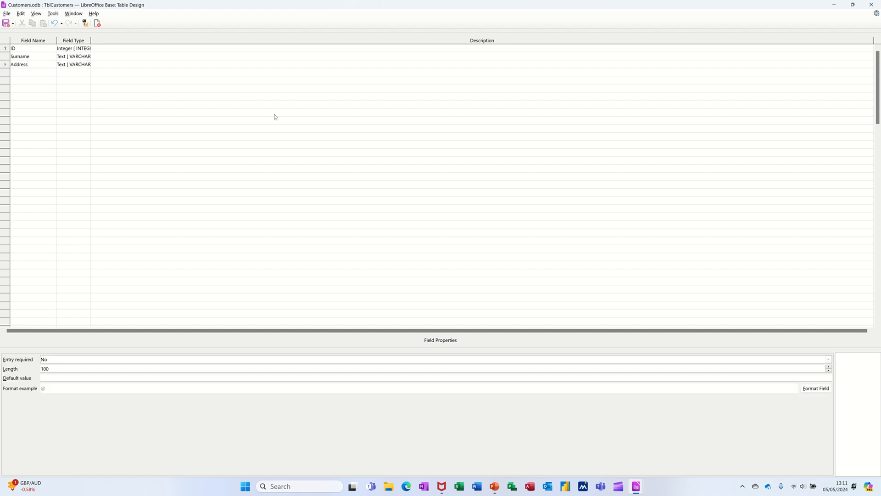
mouse_move(41, 83)
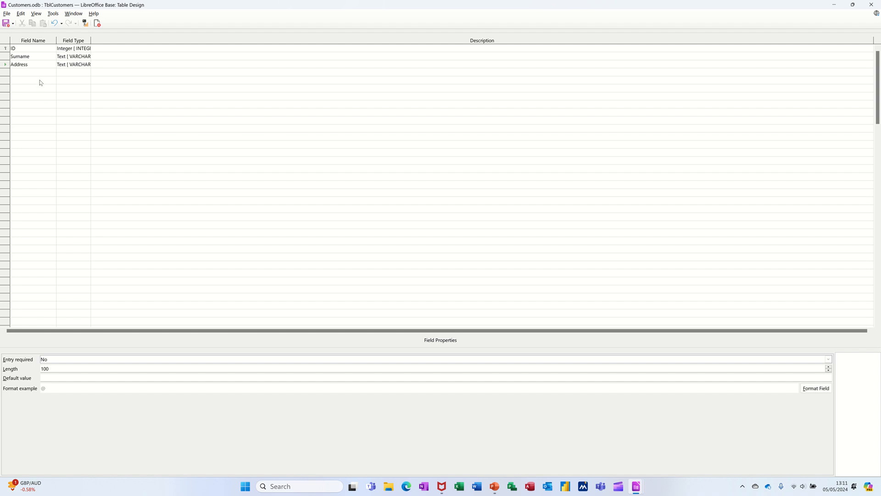
click(27, 72)
text(City)
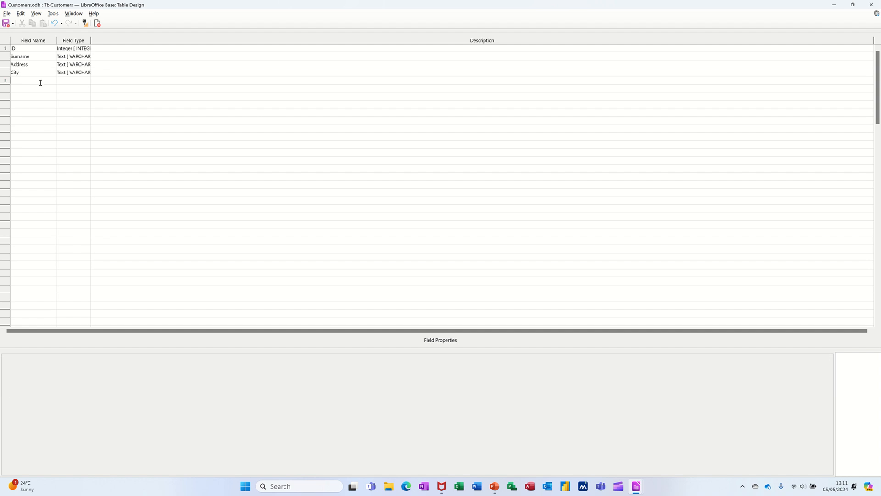
text(DateJoined)
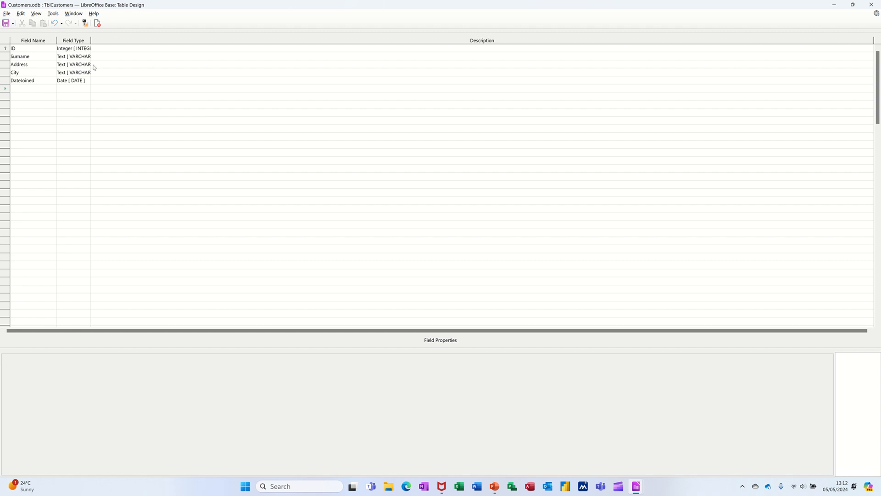
mouse_move(583, 203)
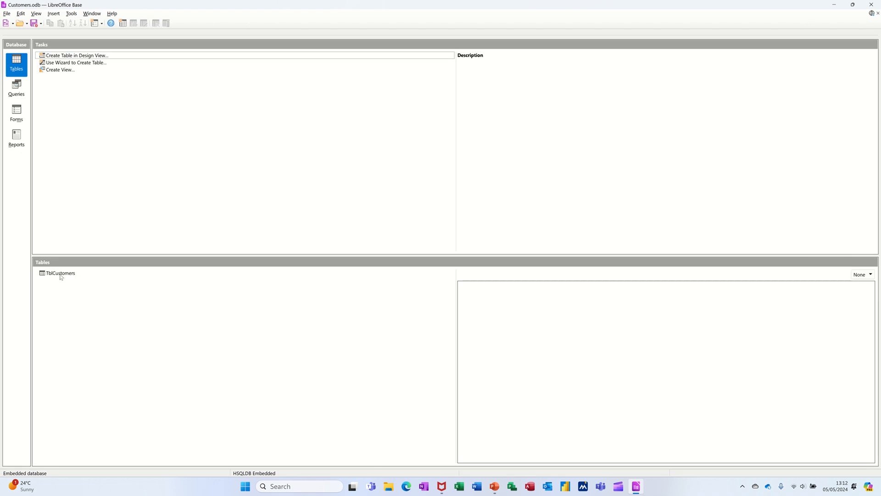
Step: Enter the first TblCustomers record: Saxton, 1 Red Road, Leeds, joined 01/01/24
double_click(55, 273)
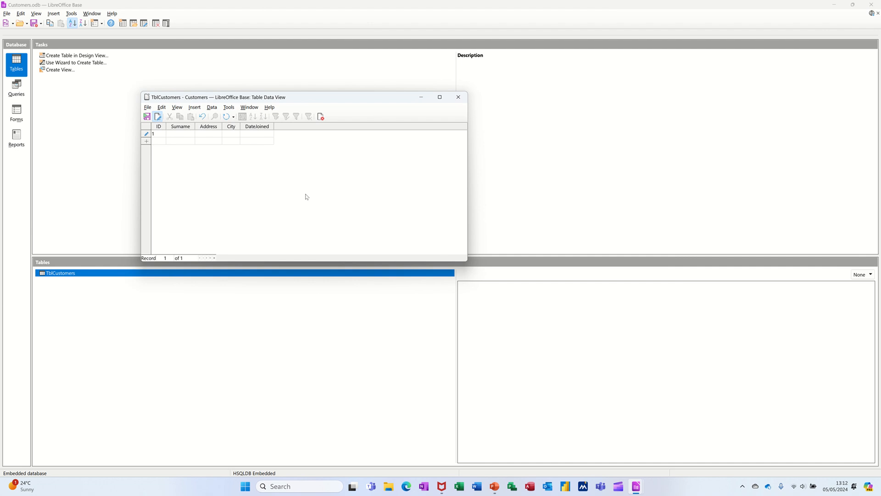
text(S)
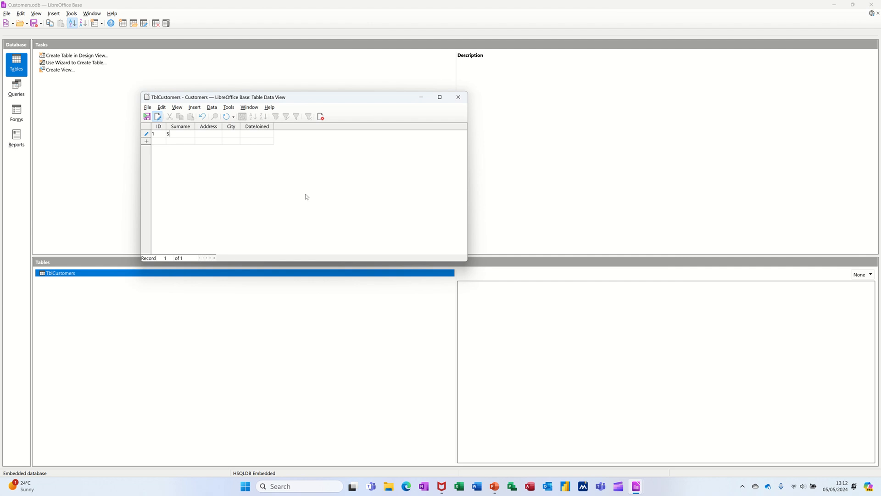
text(axton)
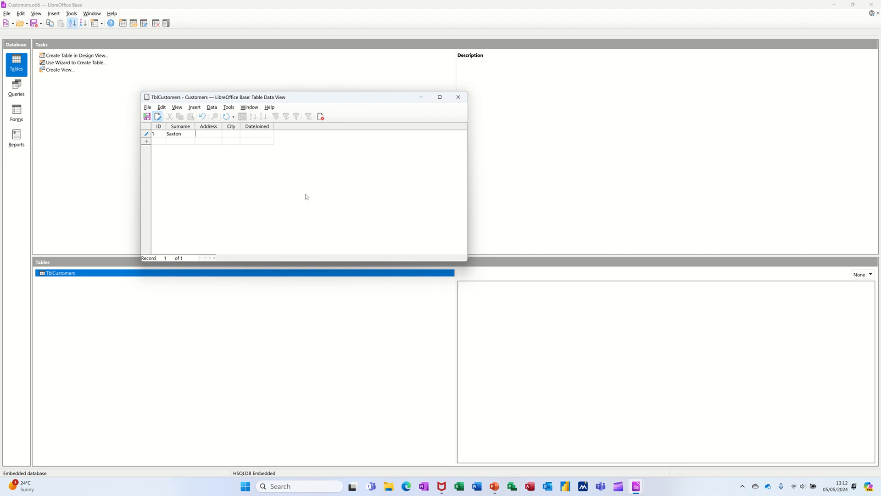
text(1 Red Road)
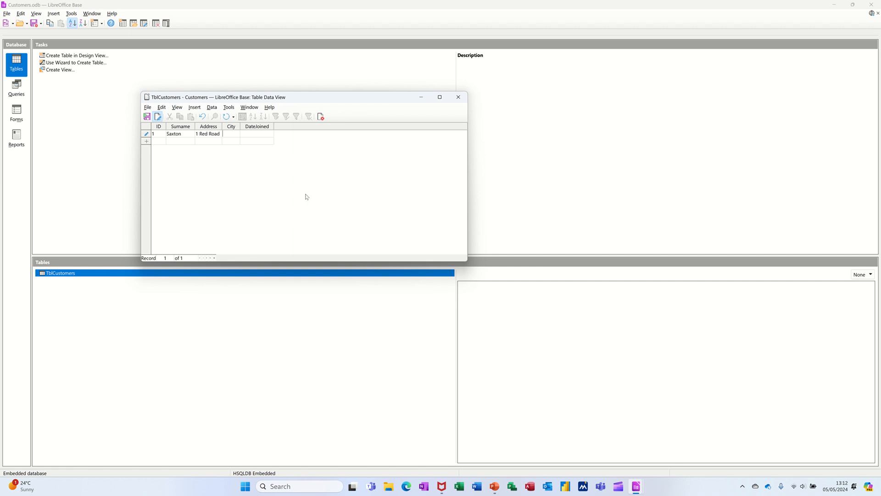
text(Leeds)
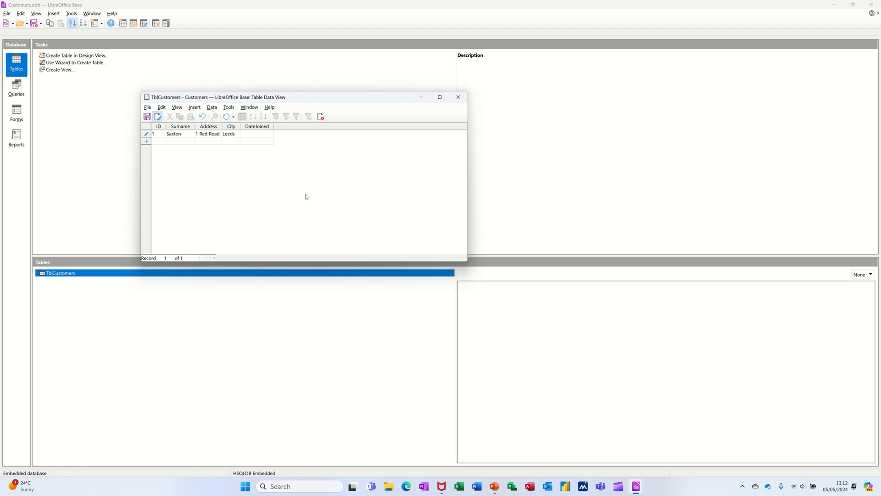
text(0101)
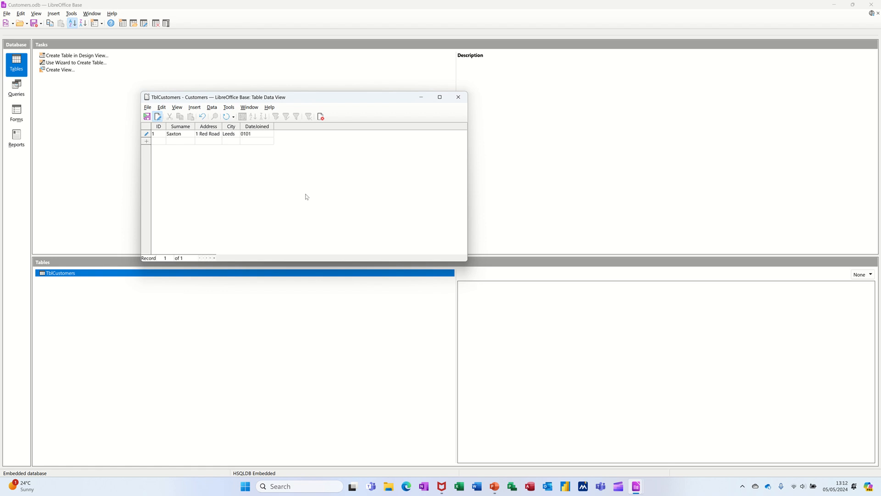
text(01/)
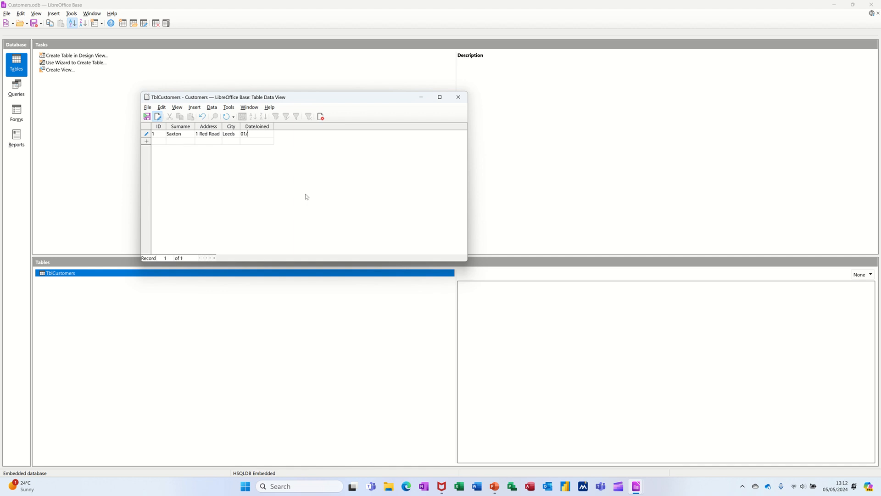
text(01/24)
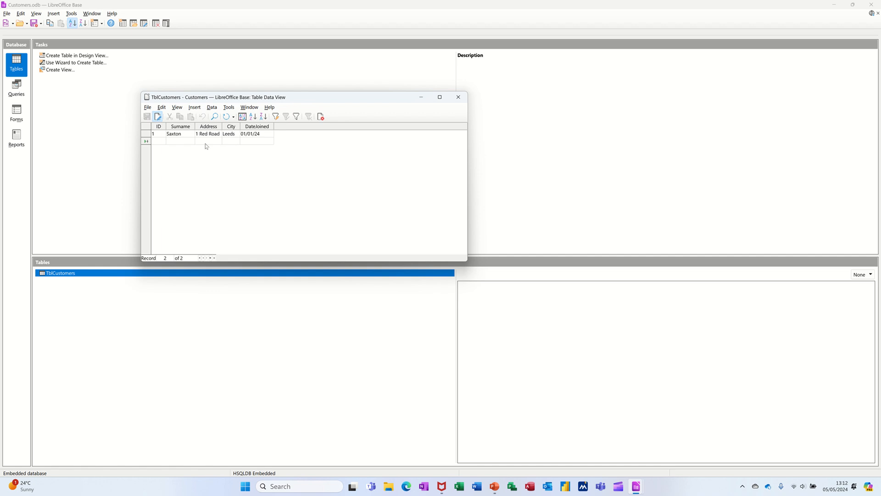
mouse_move(459, 98)
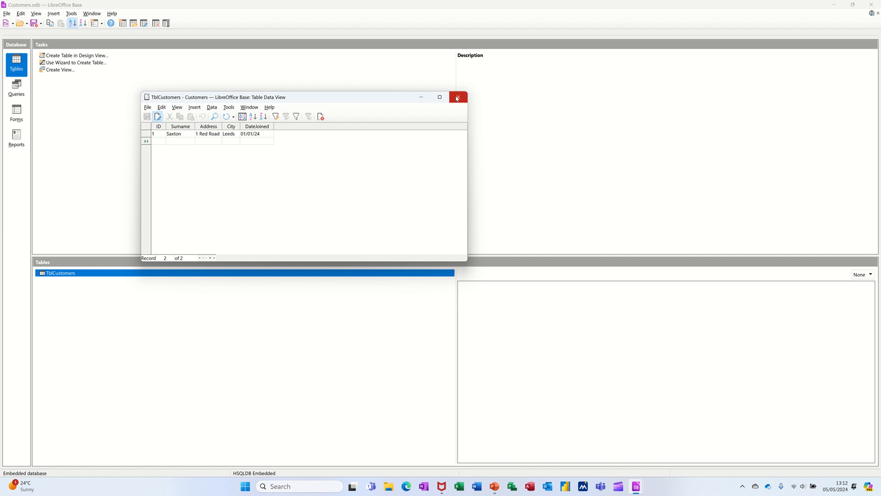
Step: Close and recheck the TblCustomers data window, then start the Table Wizard
click(459, 97)
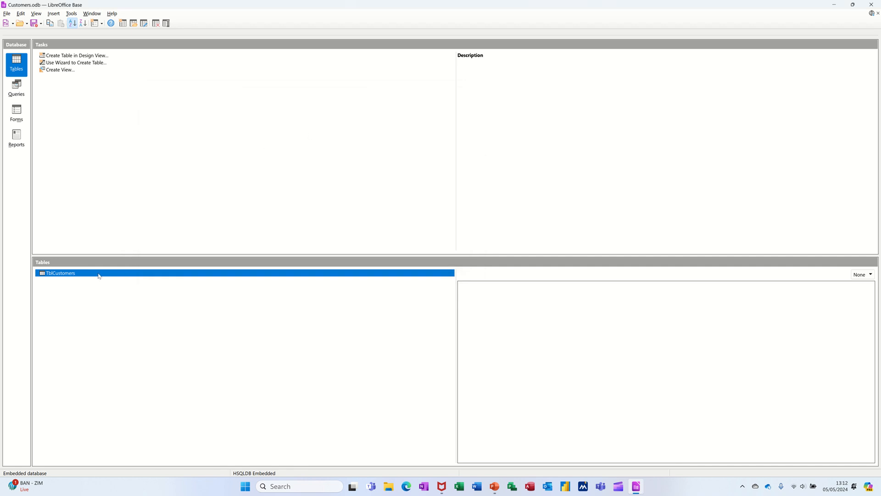
double_click(57, 273)
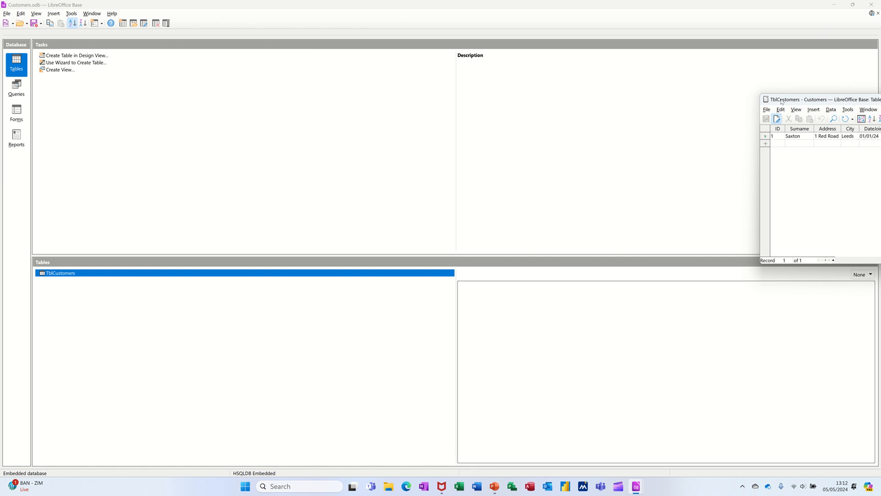
drag(815, 99, 486, 103)
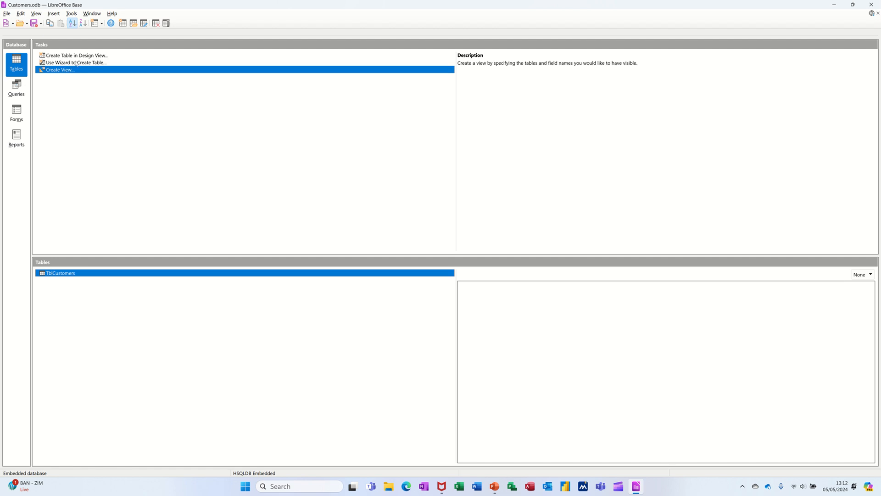
click(76, 62)
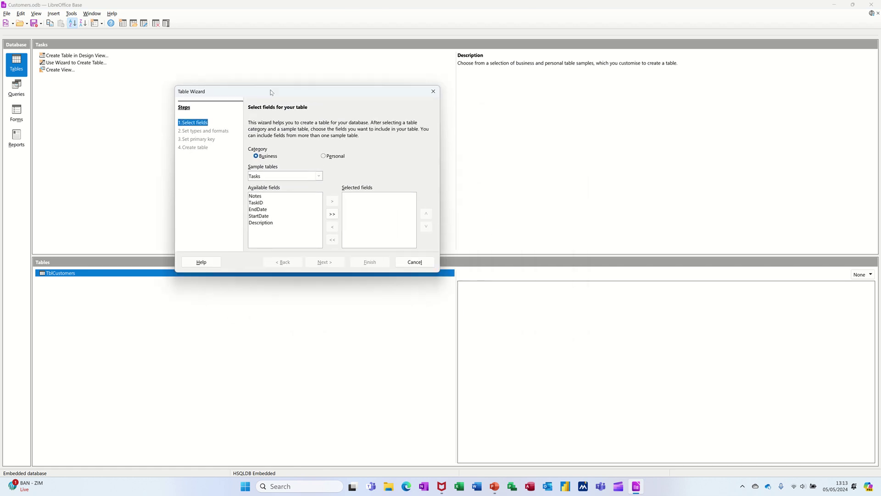
mouse_move(288, 204)
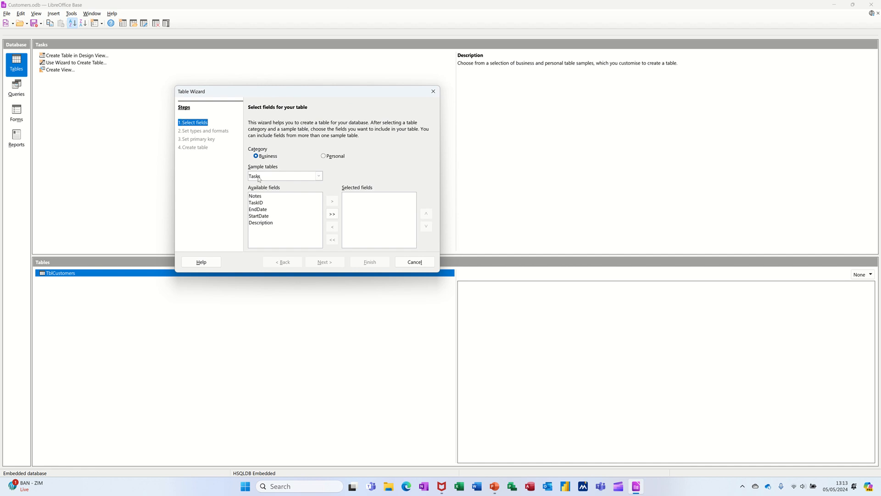
mouse_move(264, 164)
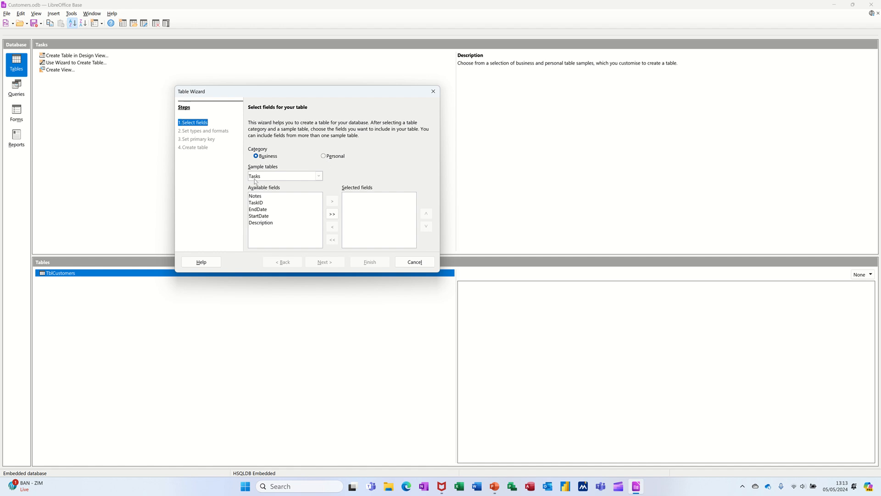
Step: Try the Assets sample table, then select the Customers business sample instead
click(319, 175)
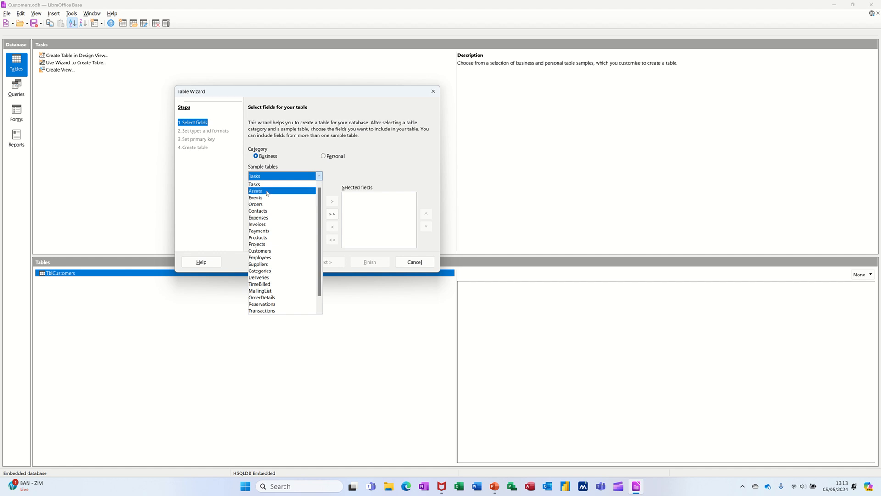
click(255, 191)
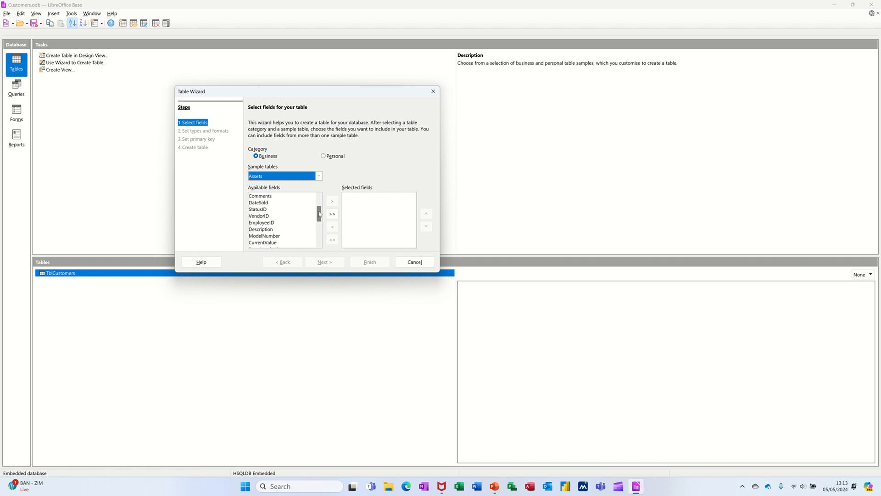
scroll(down, 3)
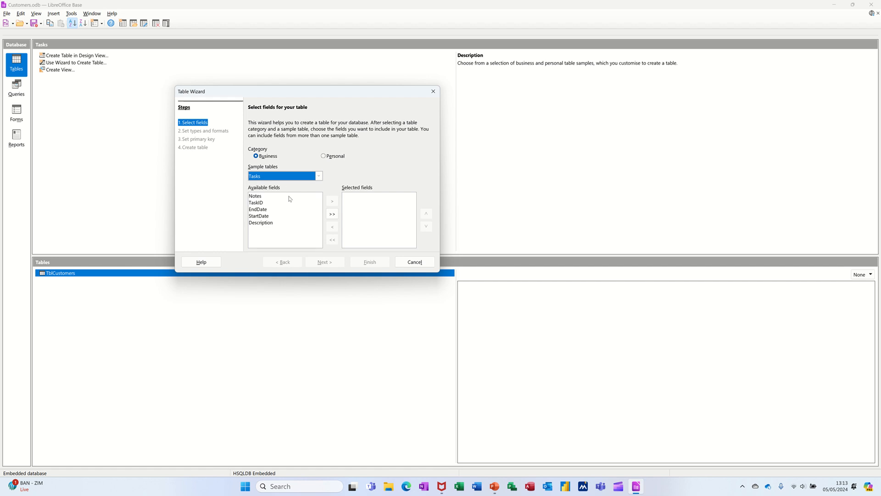
mouse_move(273, 207)
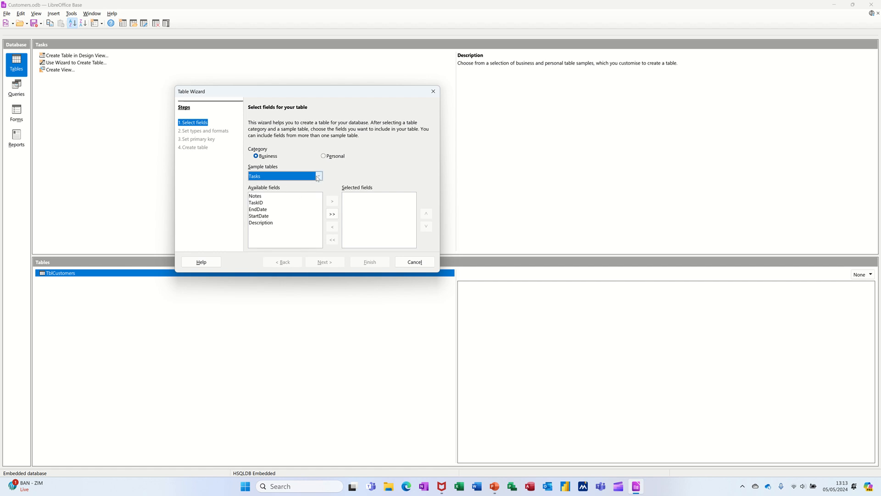
click(318, 175)
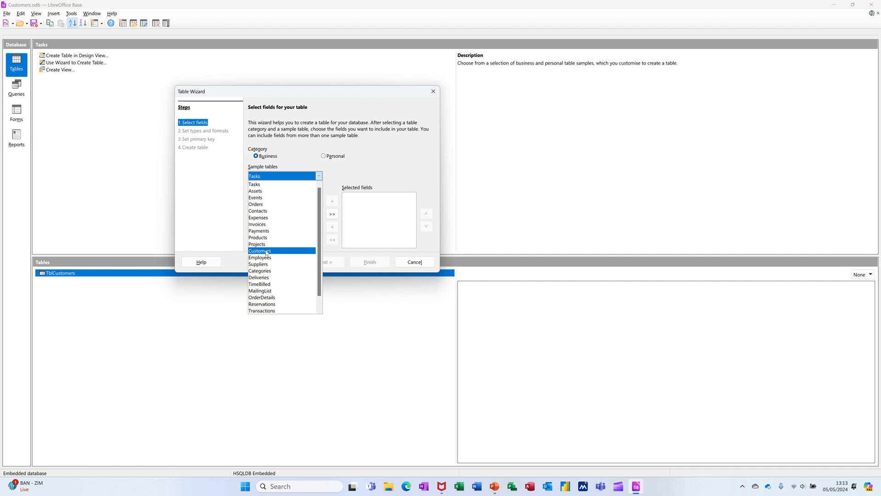
click(259, 251)
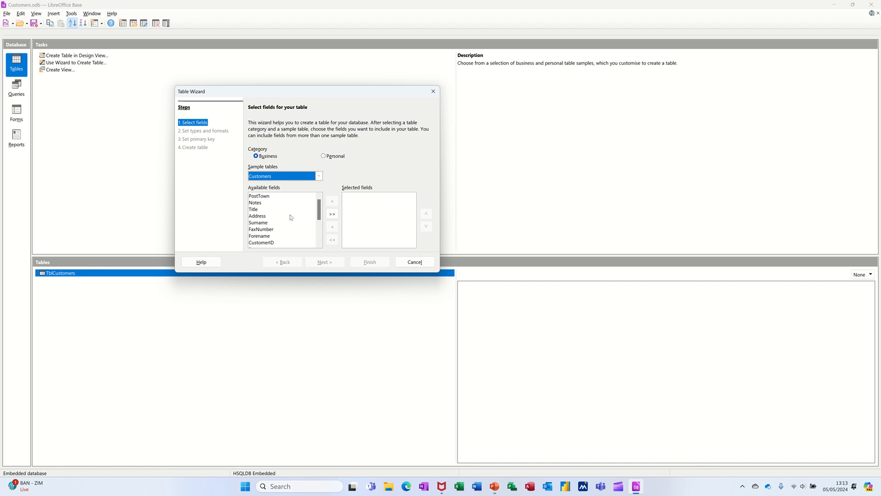
mouse_move(356, 221)
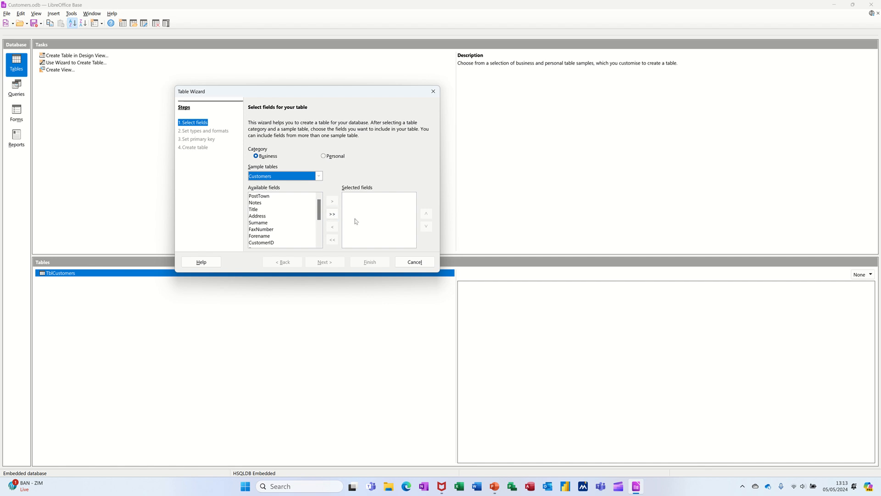
mouse_move(284, 215)
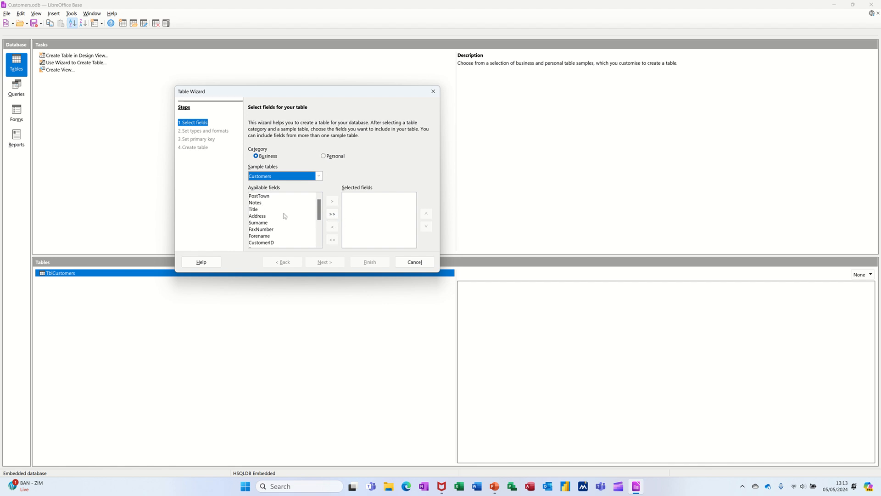
mouse_move(266, 242)
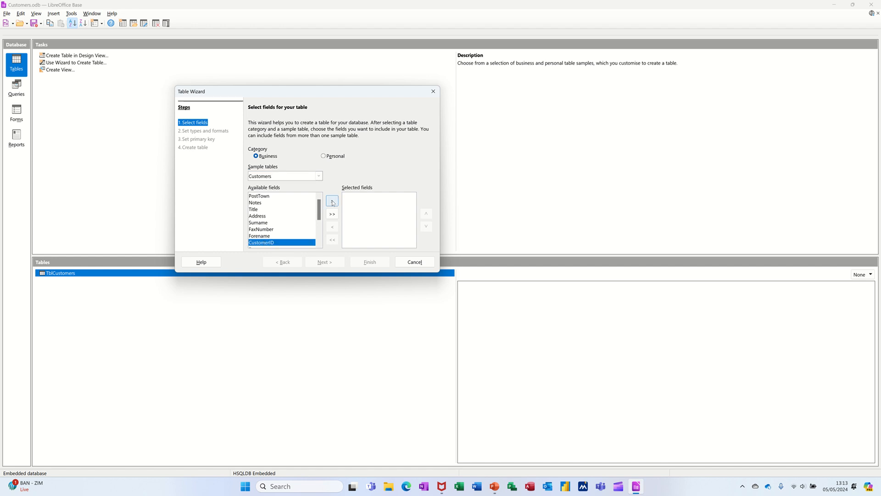
Step: Move CustomerID, Title, Forename, Surname, Address and County into Selected fields
click(331, 201)
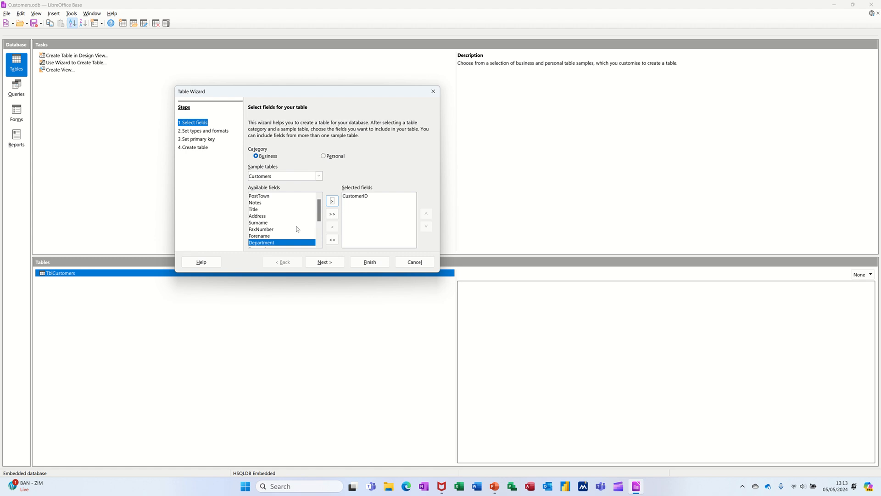
click(264, 209)
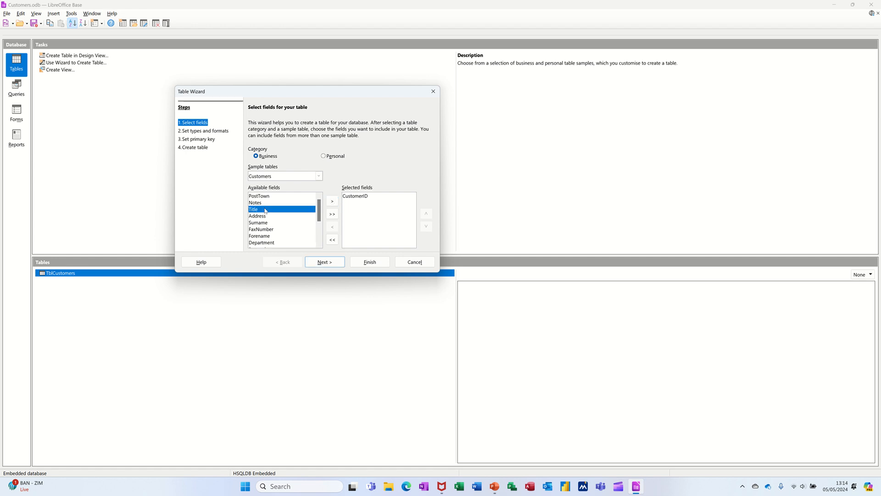
click(331, 200)
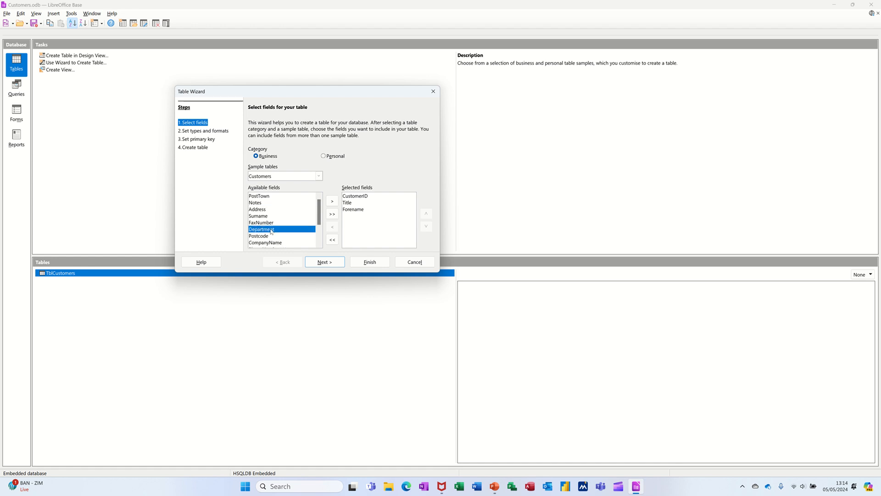
click(257, 210)
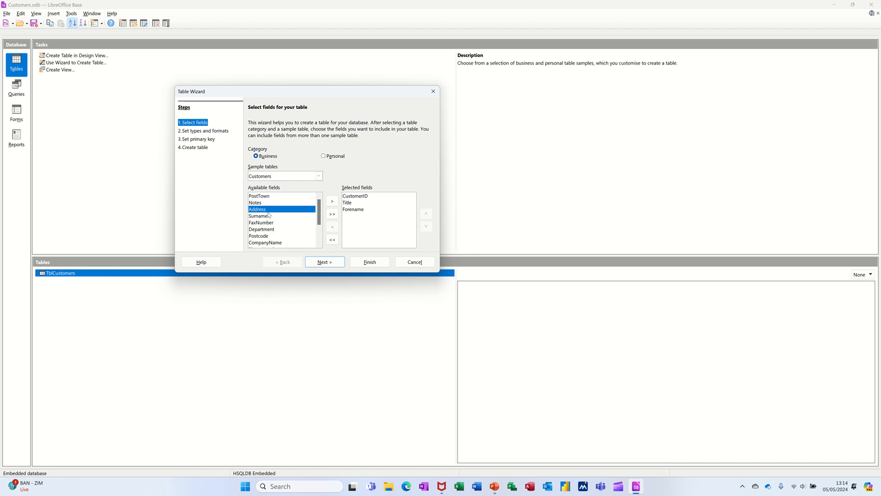
click(331, 200)
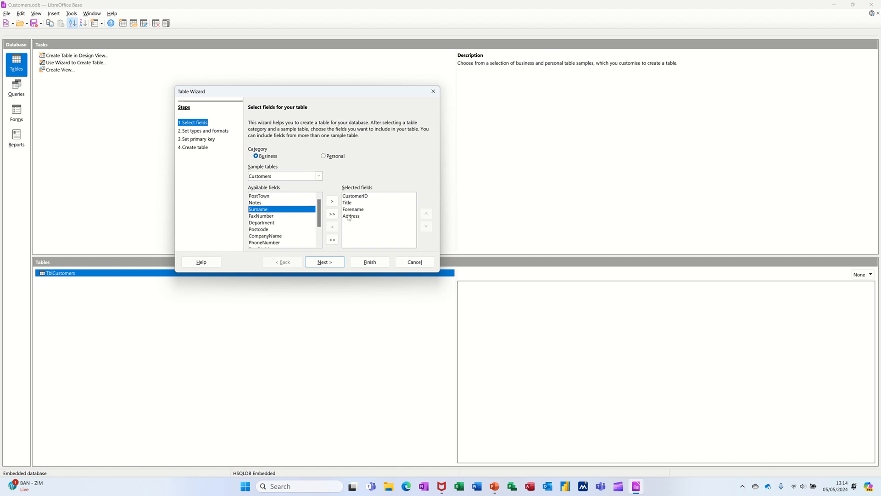
click(332, 226)
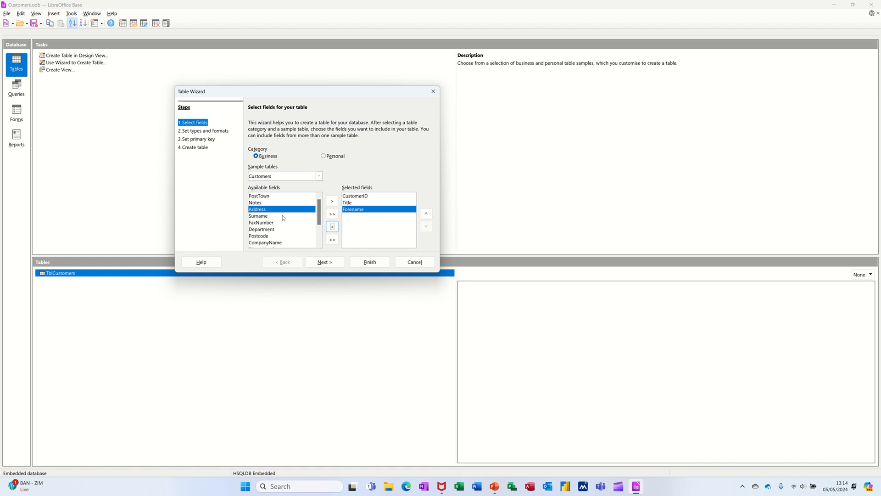
click(259, 216)
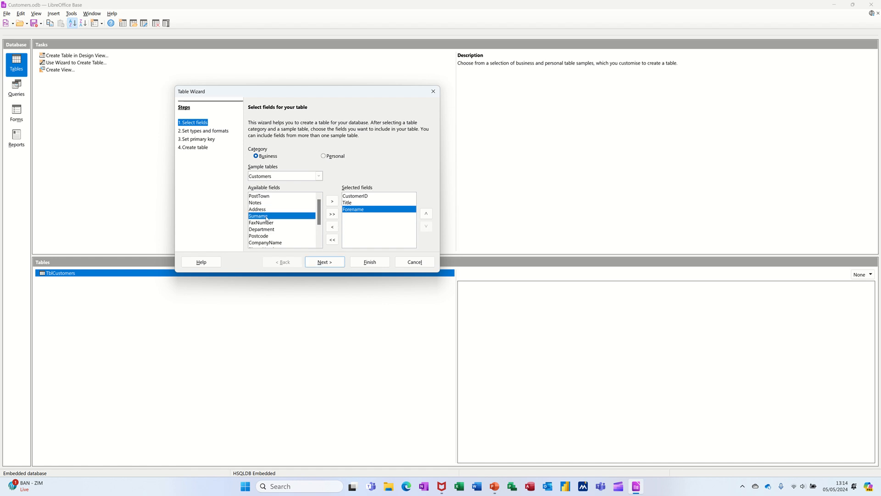
click(331, 201)
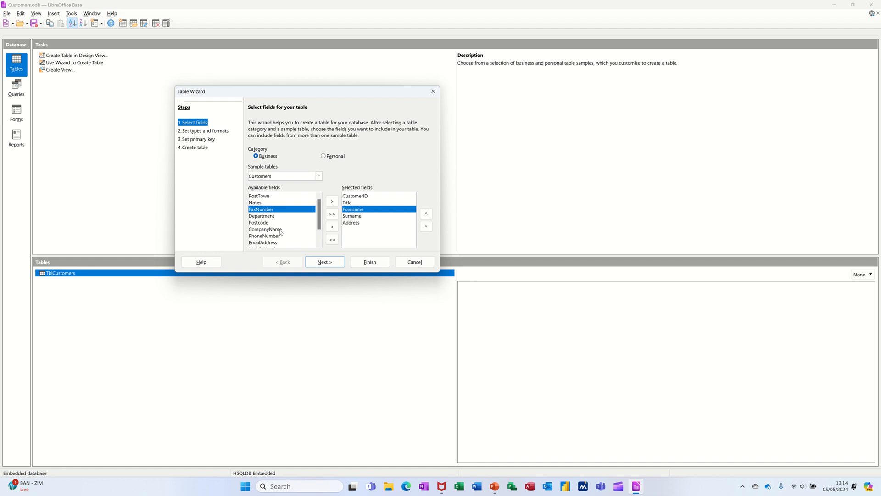
scroll(down, 3)
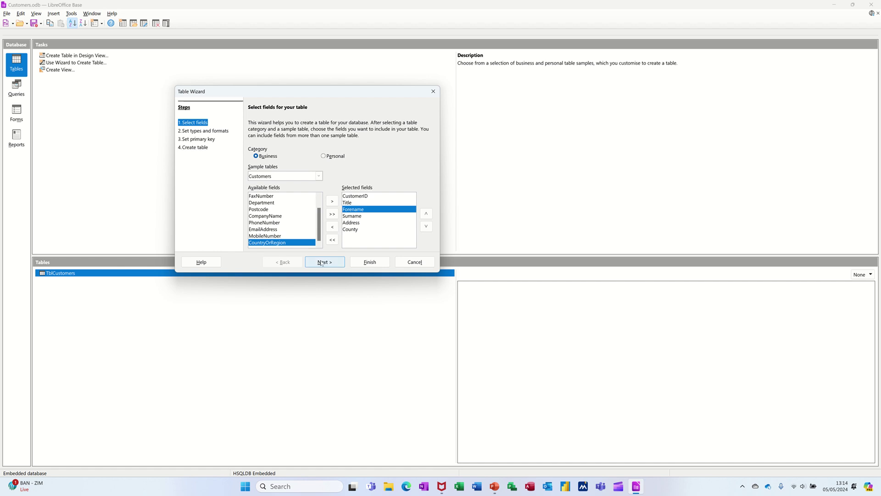
Step: Check each field's type and length on Set types and formats, then continue to primary key
click(325, 262)
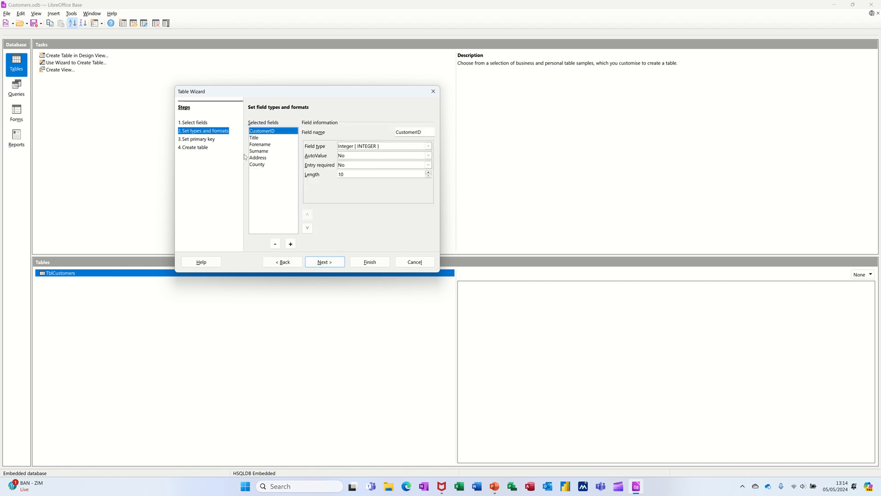
mouse_move(257, 113)
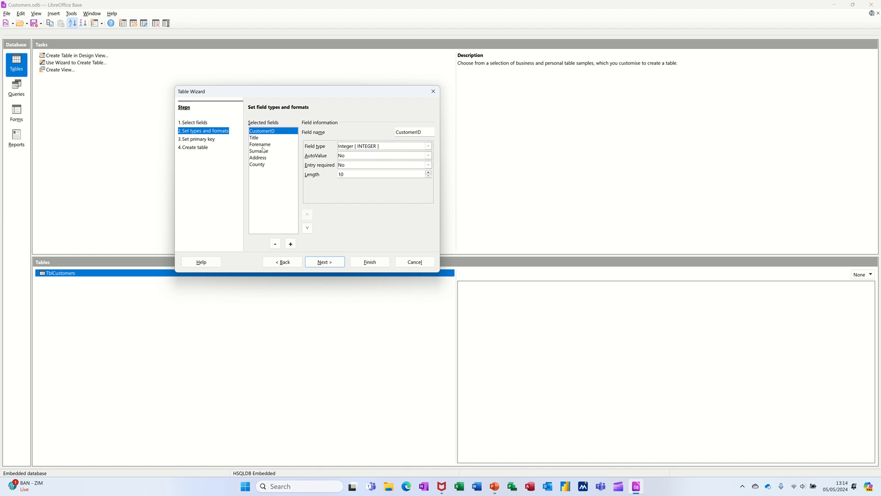
click(254, 138)
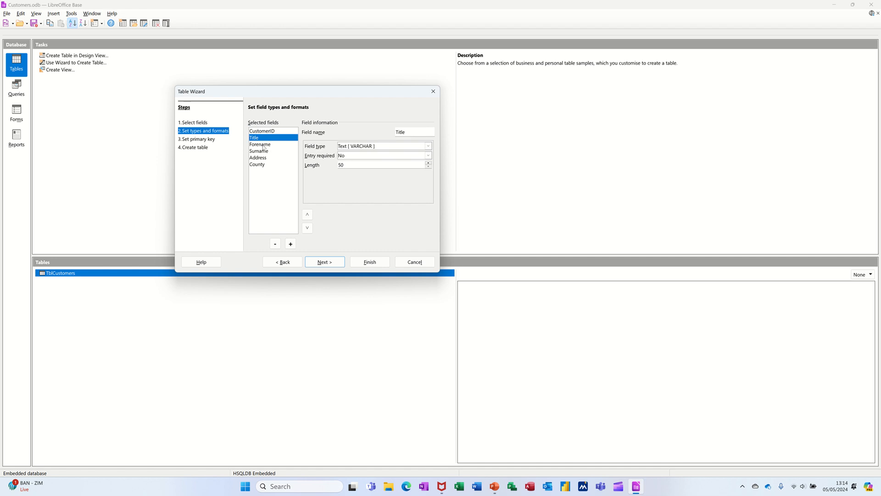
click(261, 144)
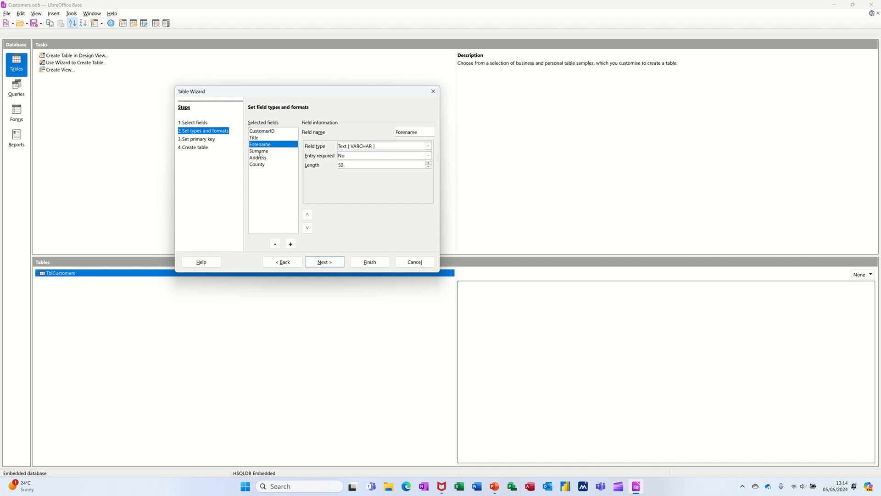
click(257, 163)
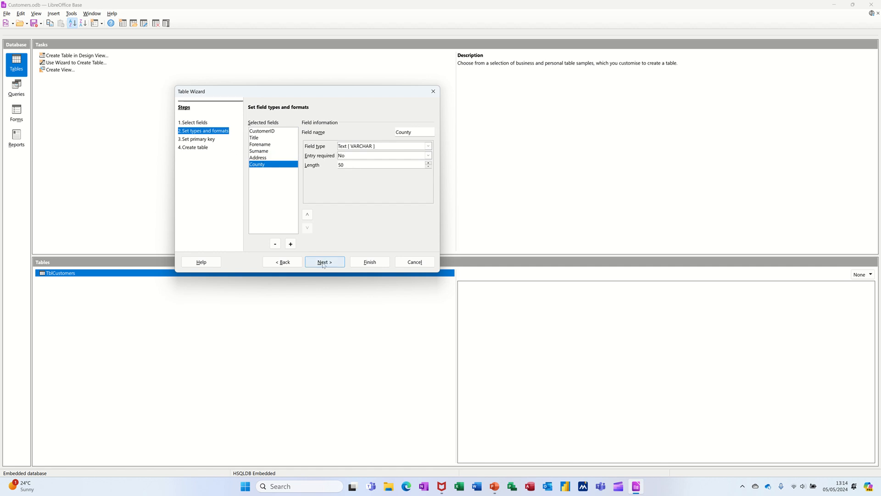
click(325, 262)
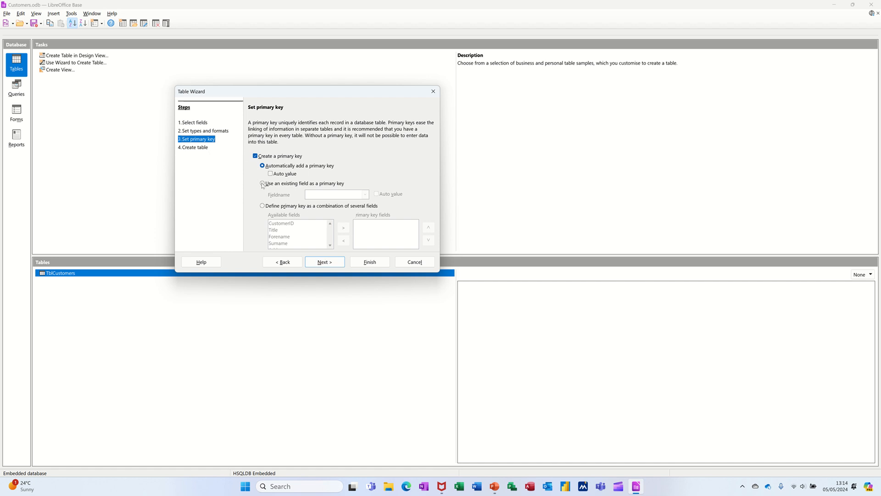
Step: Make existing field CustomerID an auto-valued primary key and finish the wizard as TblCustomers1
click(263, 183)
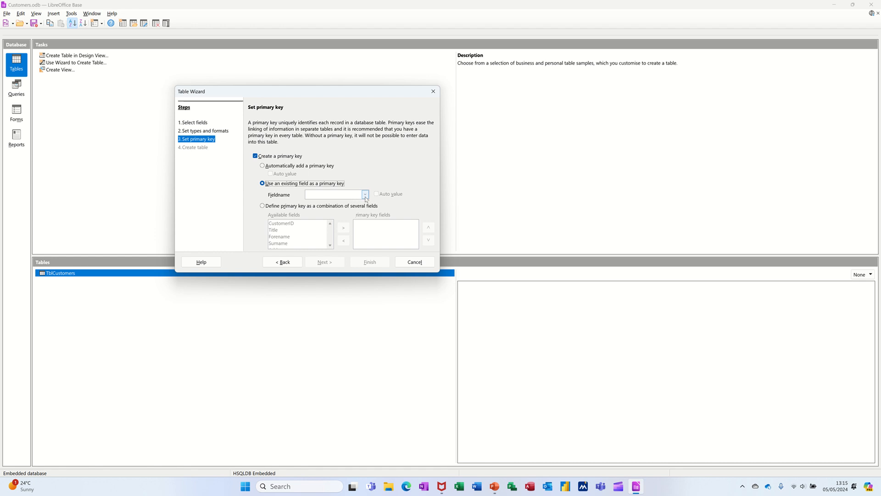
click(365, 194)
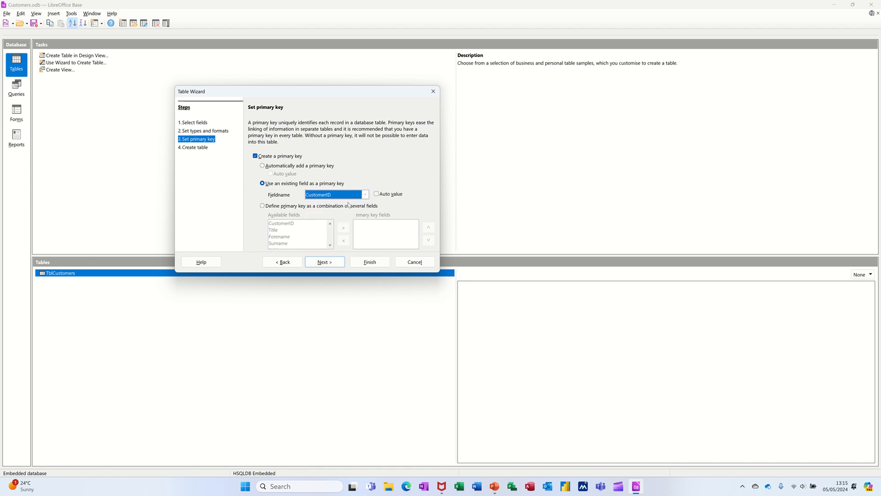
mouse_move(401, 201)
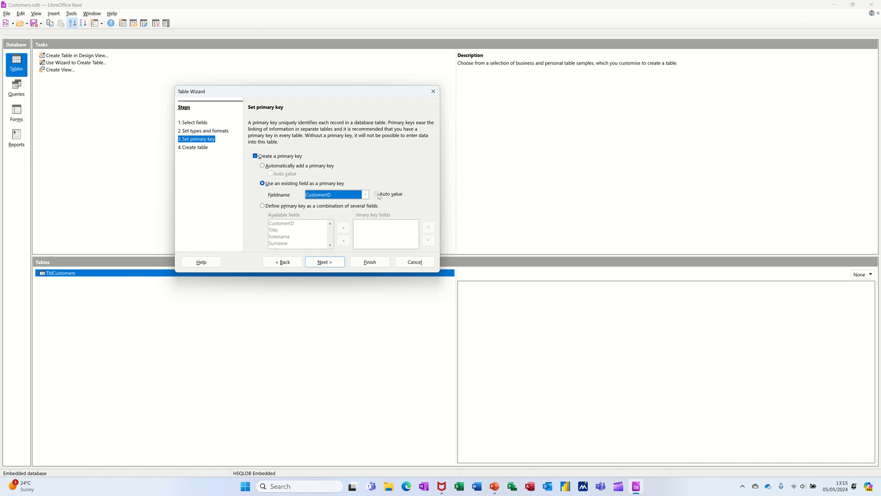
click(376, 194)
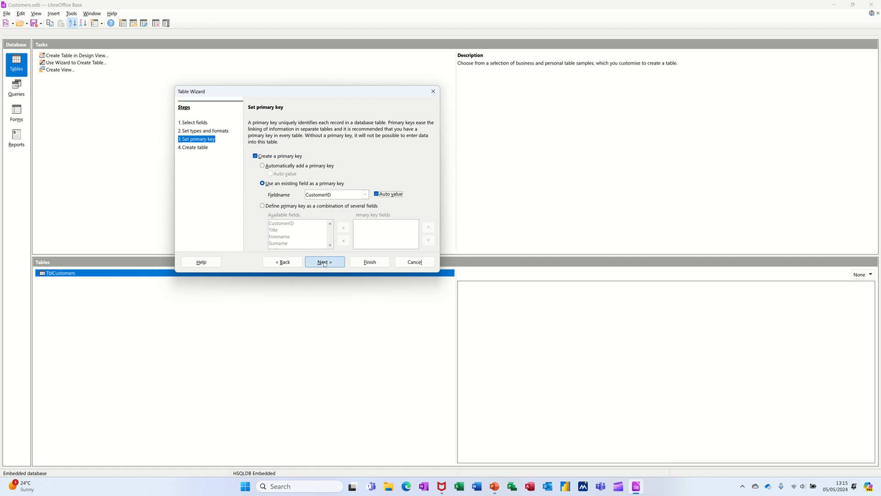
click(325, 262)
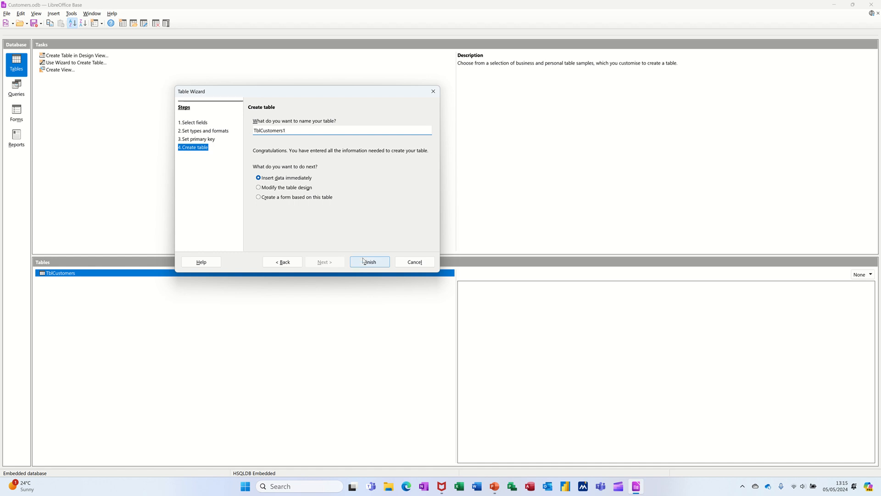
click(369, 262)
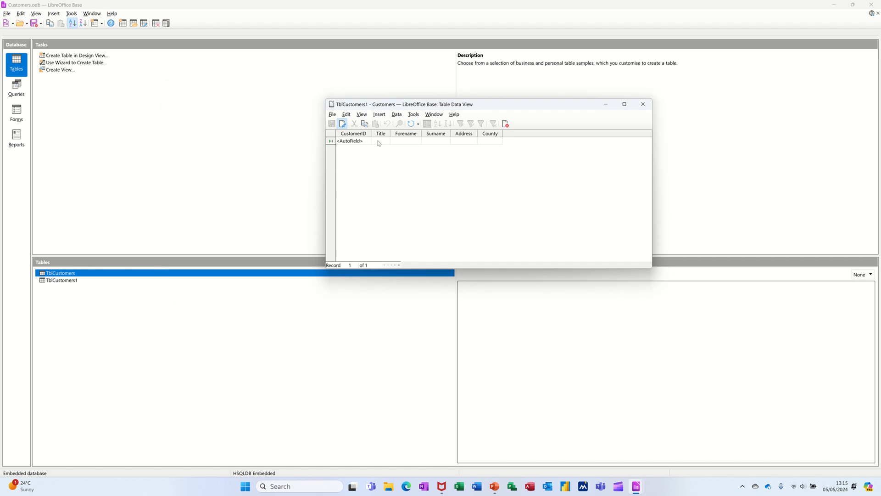
text(M)
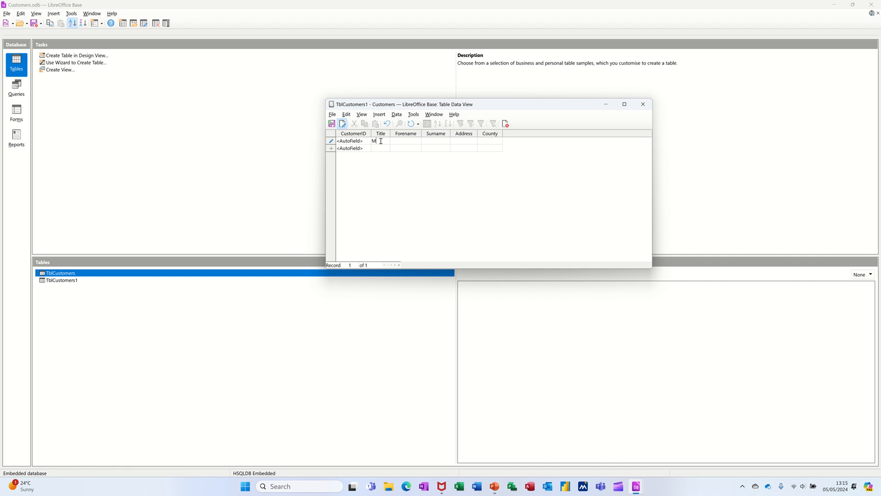
text(r)
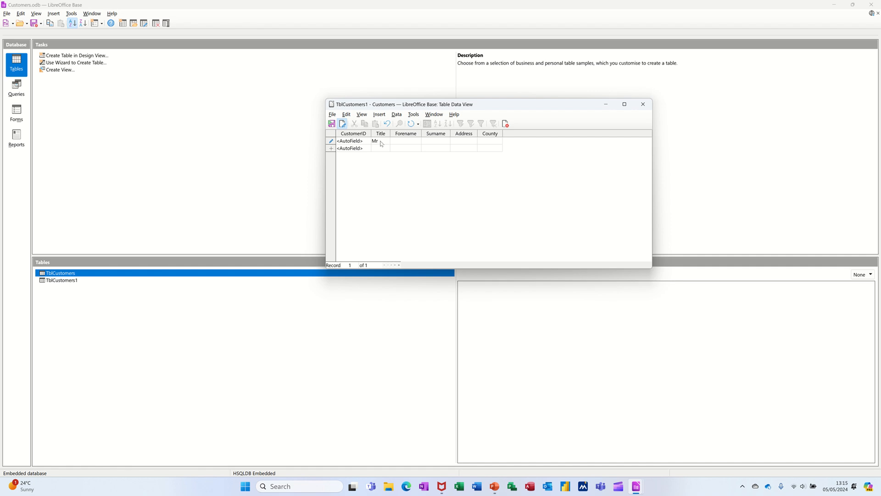
text(Steve)
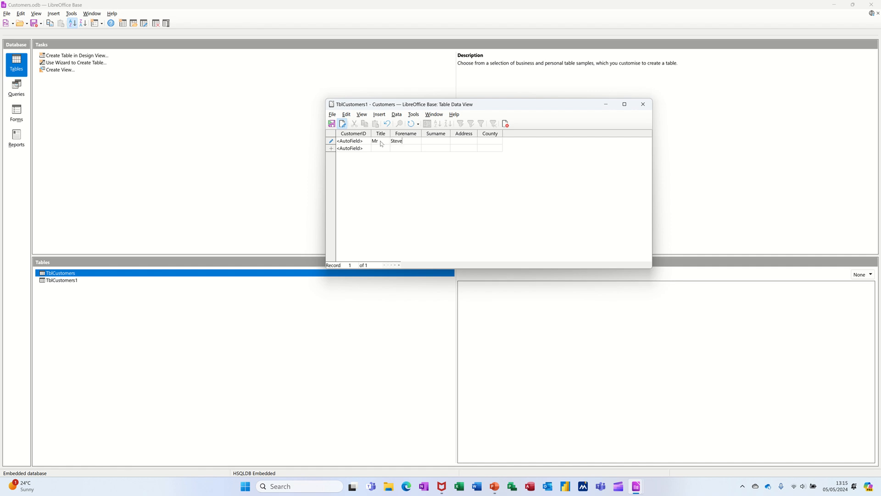
text(Sax)
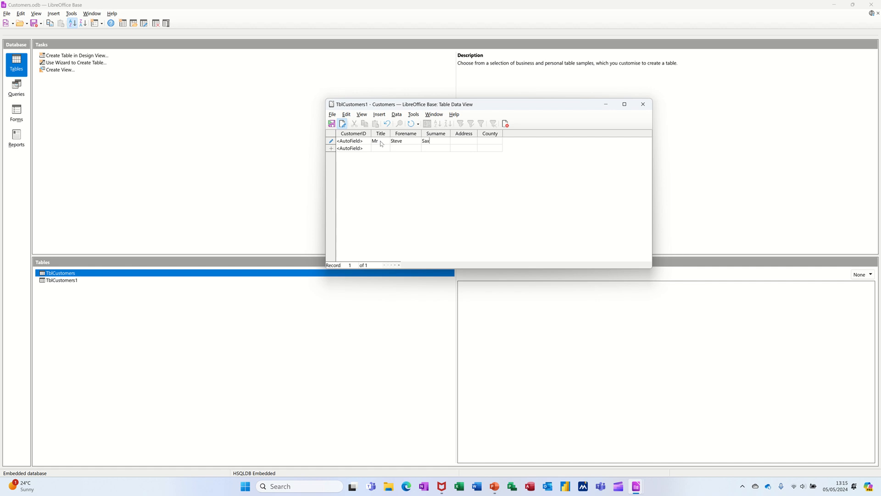
text(ton)
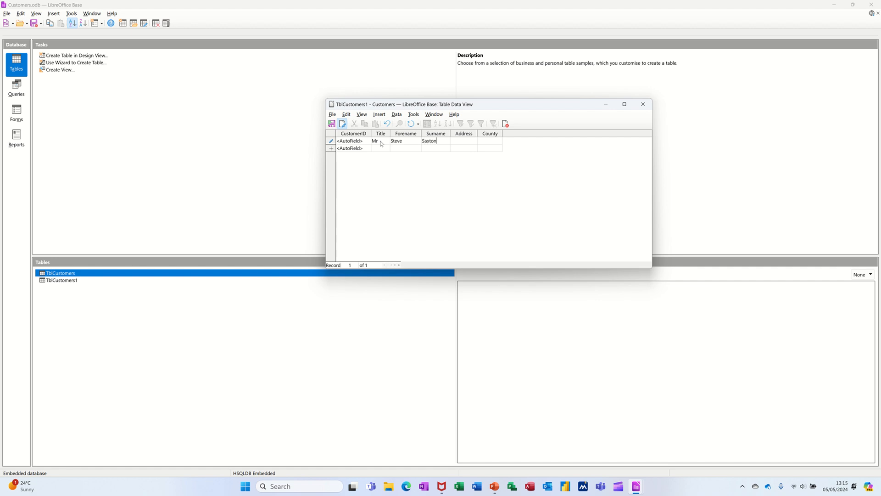
text(1 Red Road)
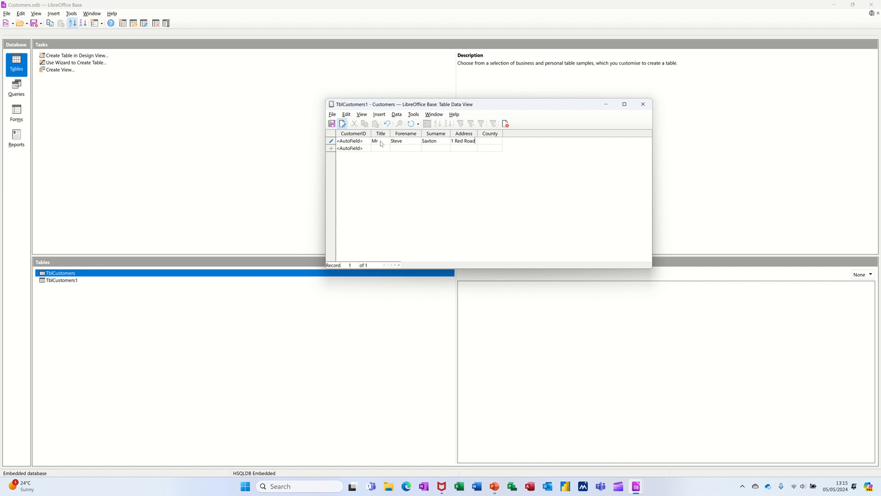
text(W)
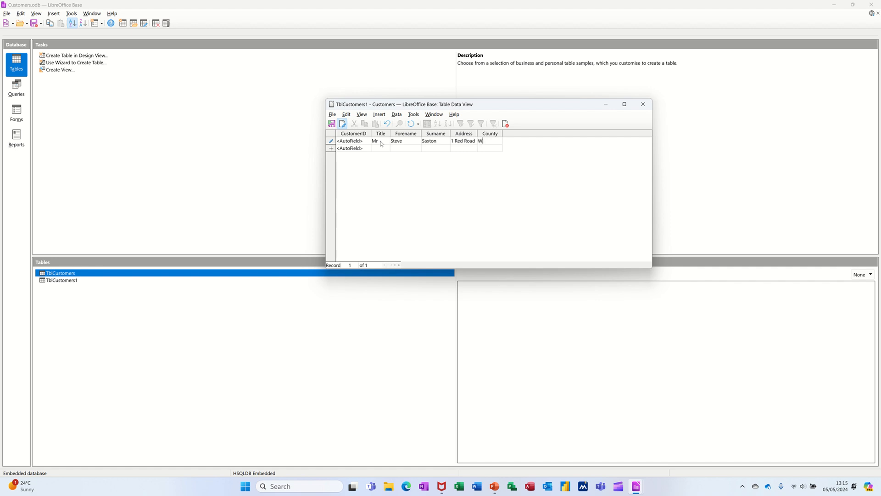
text(est Yorksh)
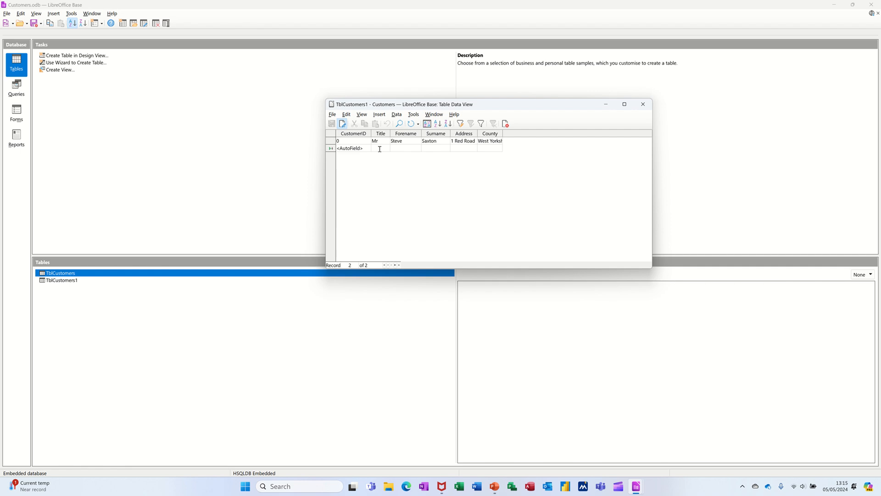
Step: Begin a second record with Title 'Mrs'
text(Mrs)
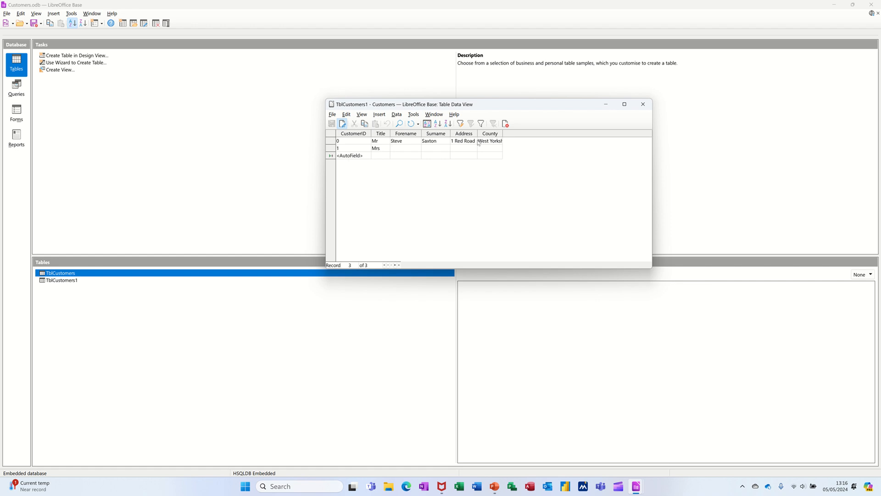
Step: Close the TblCustomers1 data view and edit TblCustomers1 in Table Design
click(642, 104)
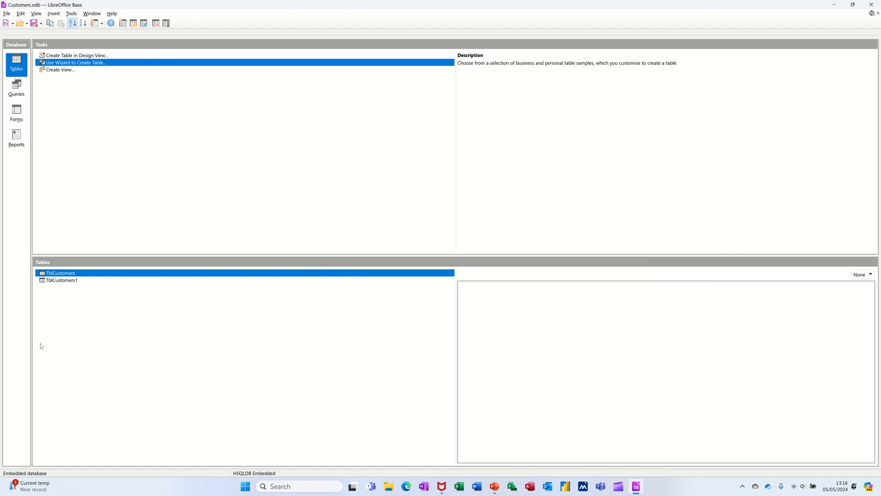
right_click(53, 280)
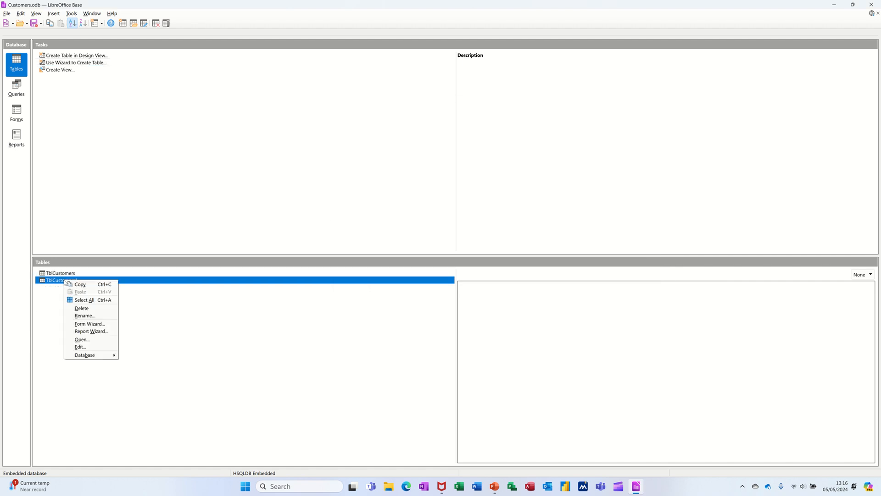
mouse_move(62, 306)
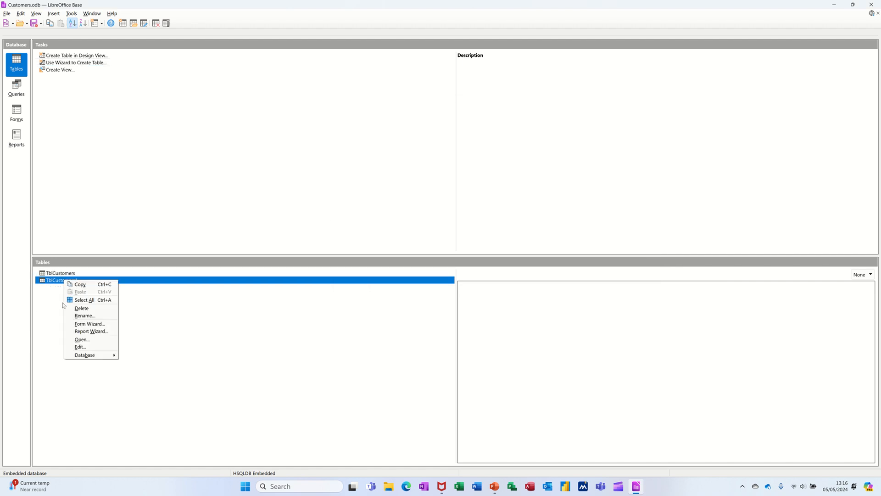
click(79, 347)
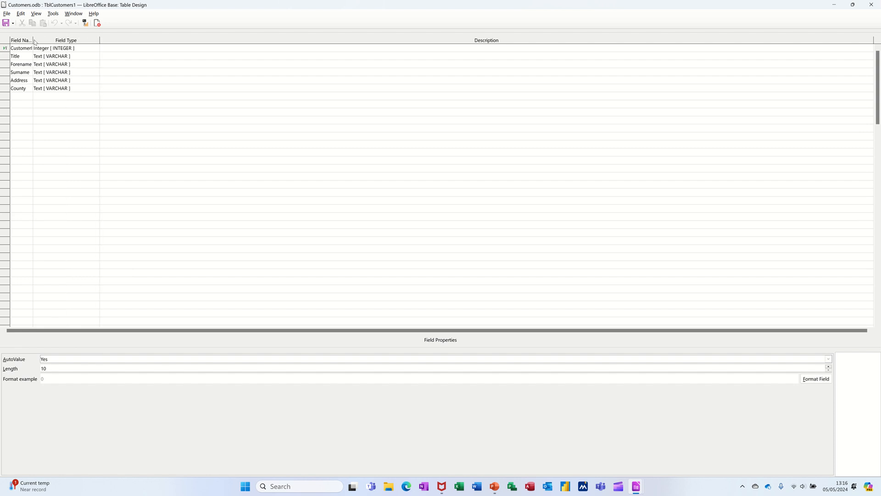
Step: Widen the Field Name column and inspect the Title and Address field properties
drag(35, 40, 59, 39)
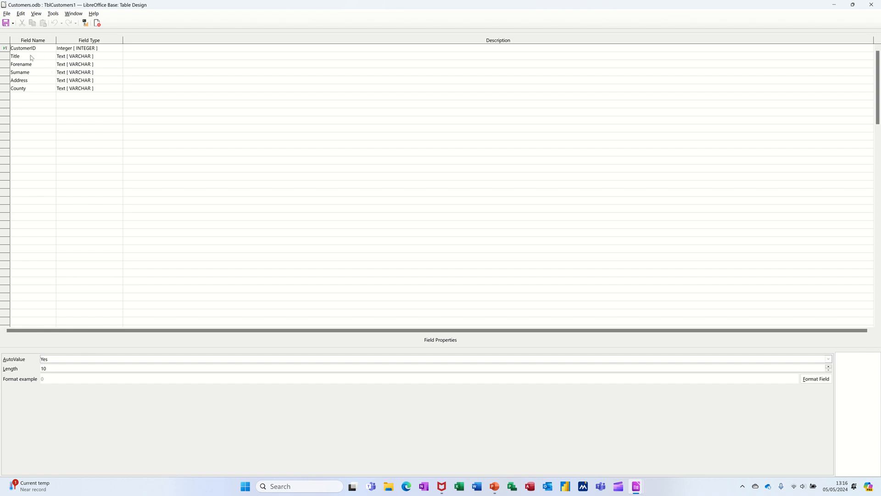
mouse_move(26, 215)
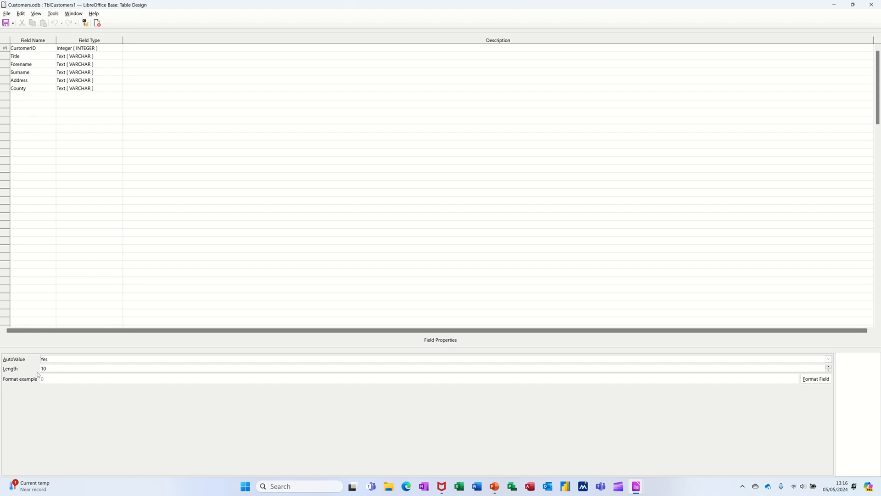
mouse_move(33, 62)
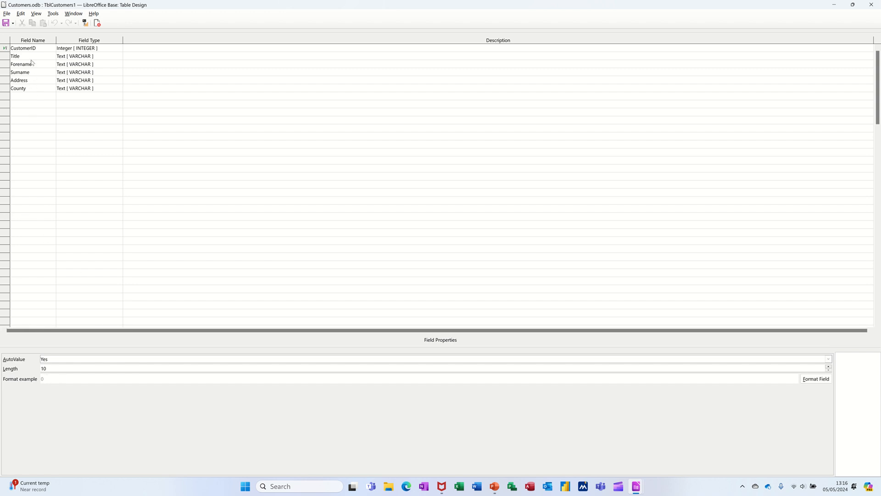
click(15, 56)
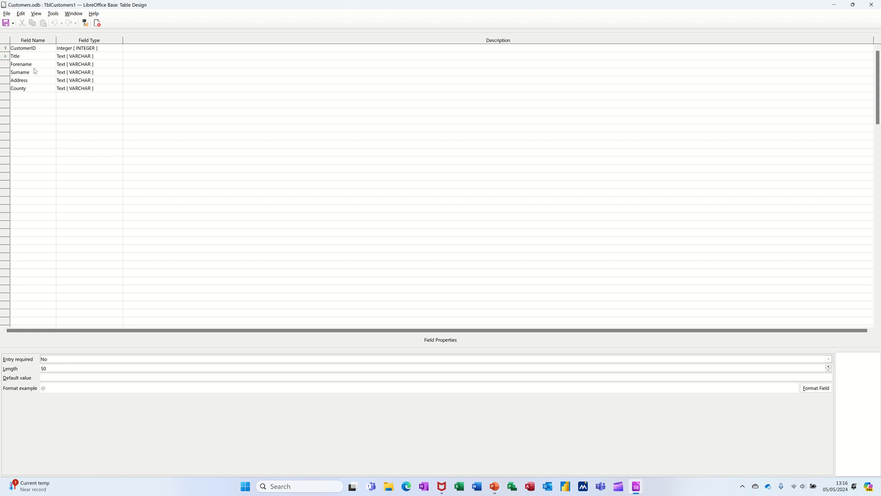
click(27, 64)
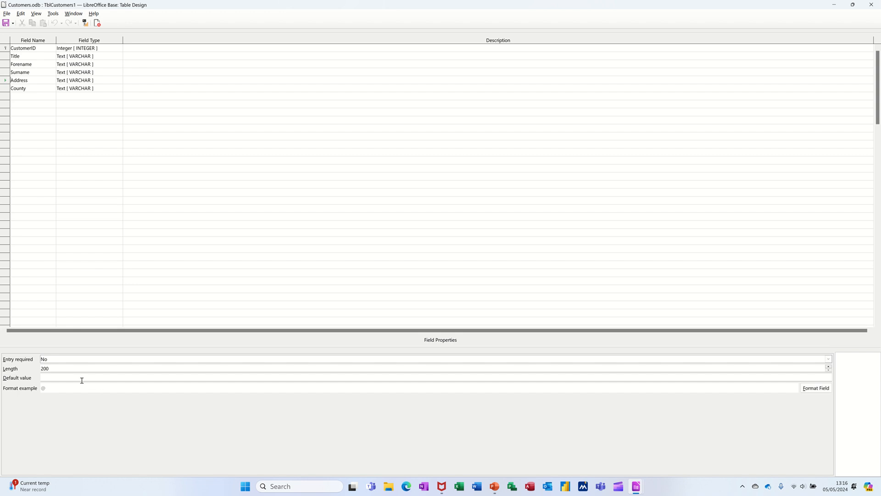
mouse_move(46, 241)
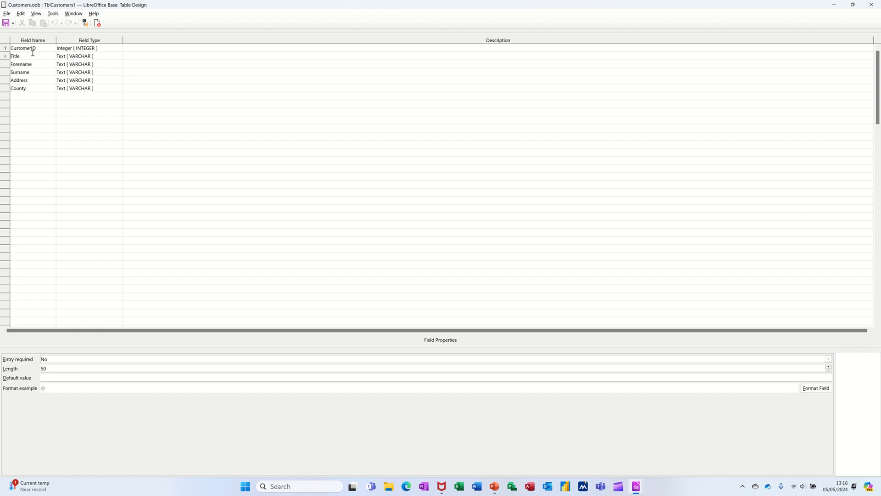
mouse_move(53, 329)
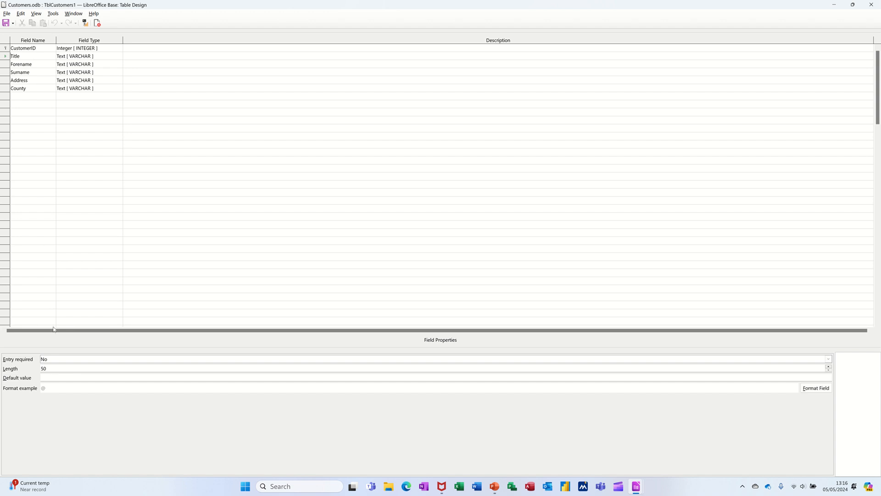
mouse_move(62, 389)
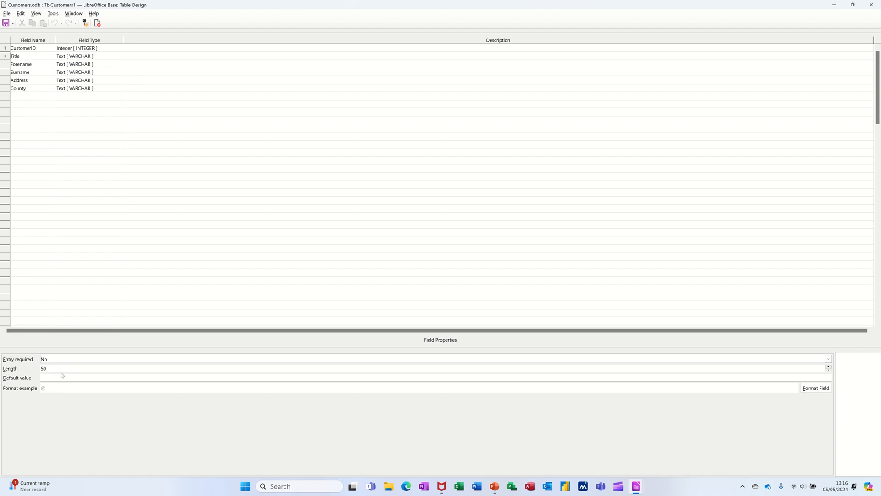
mouse_move(42, 95)
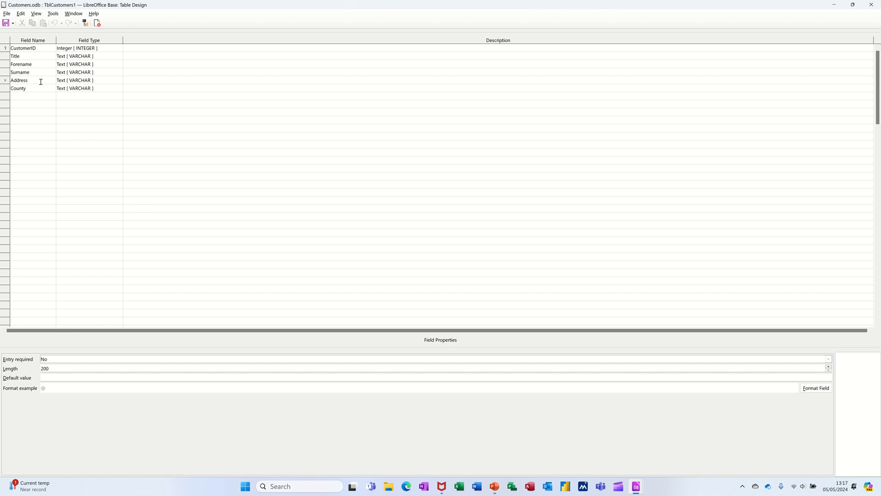
Step: Close TblCustomers1's design and edit TblCustomers in Table Design instead
click(19, 80)
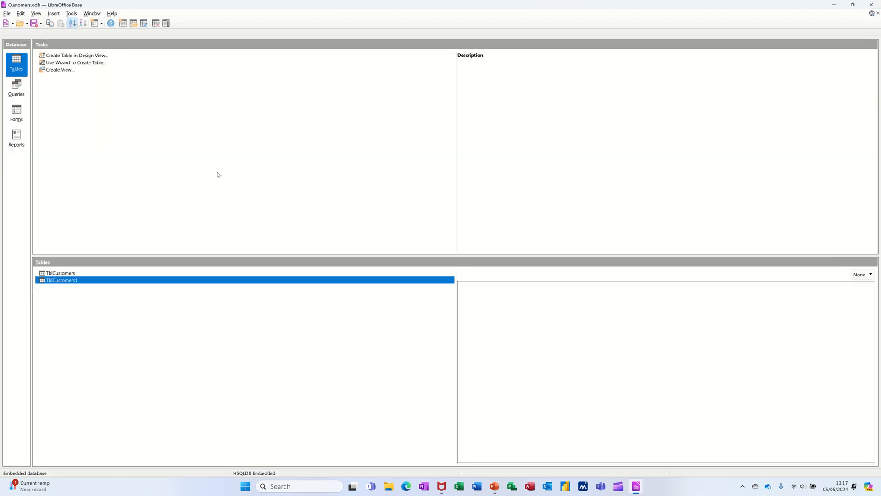
right_click(55, 272)
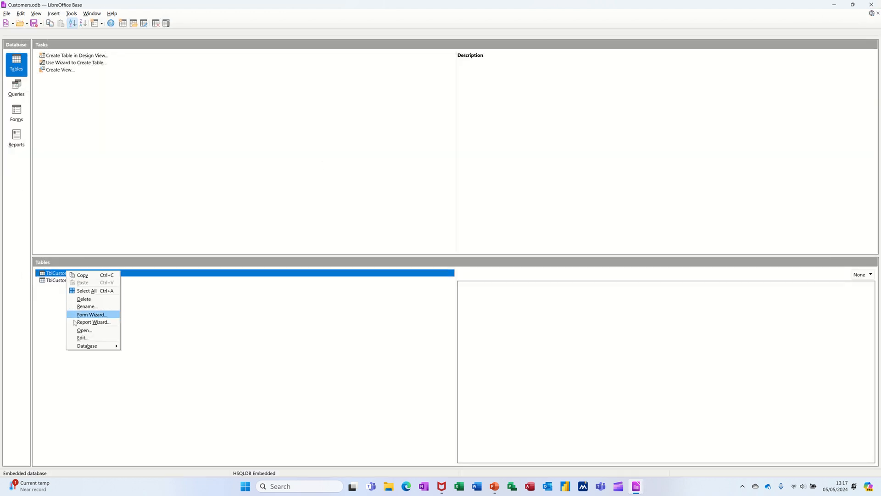
click(83, 337)
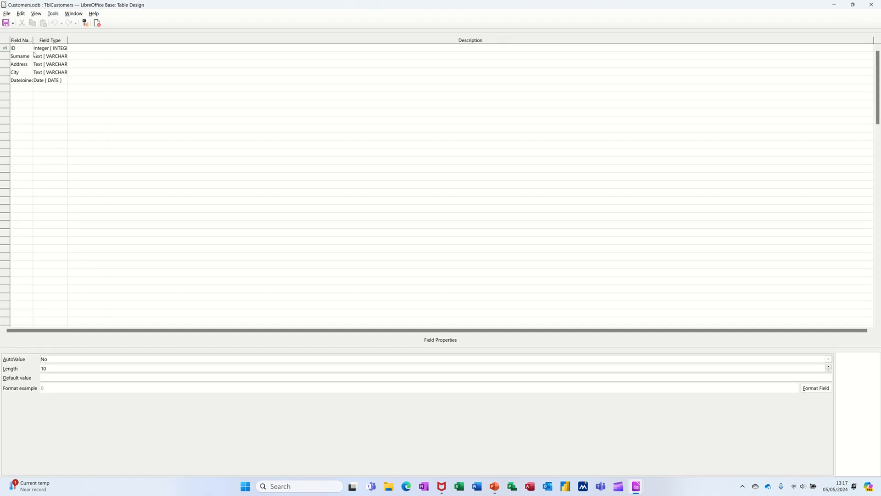
Step: Inspect the Surname, Address, City and DateJoined field properties in TblCustomers
click(19, 56)
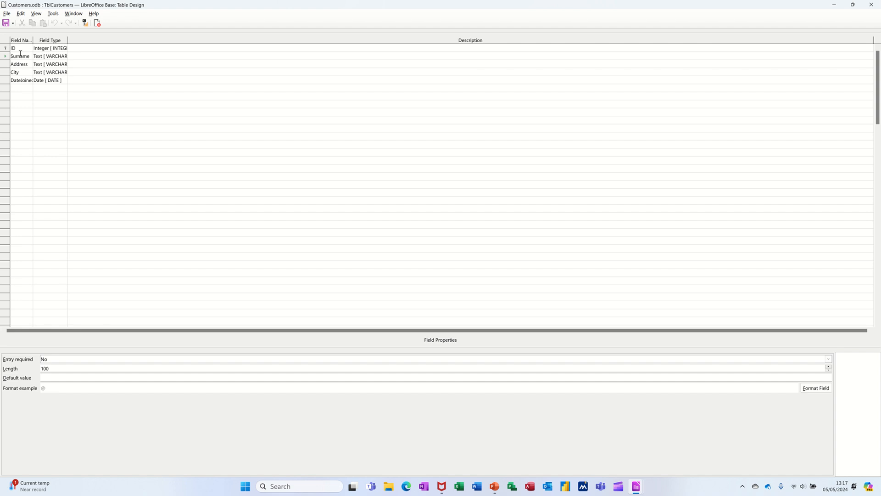
click(18, 64)
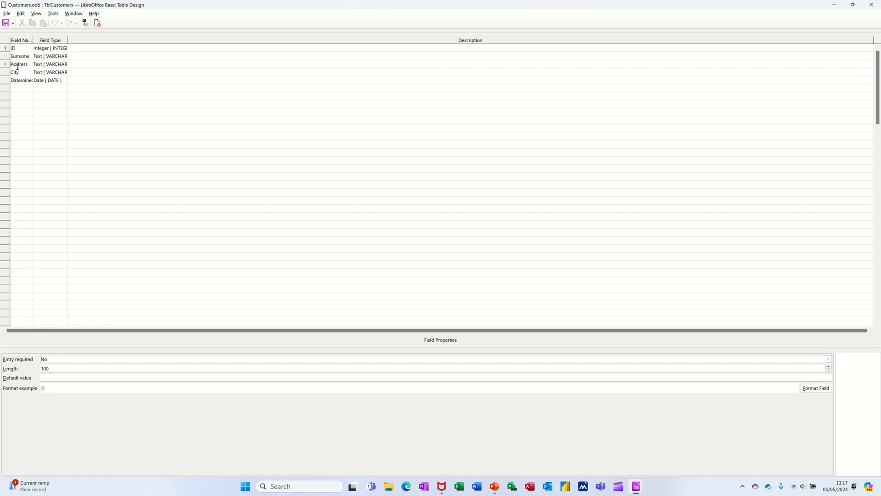
click(15, 72)
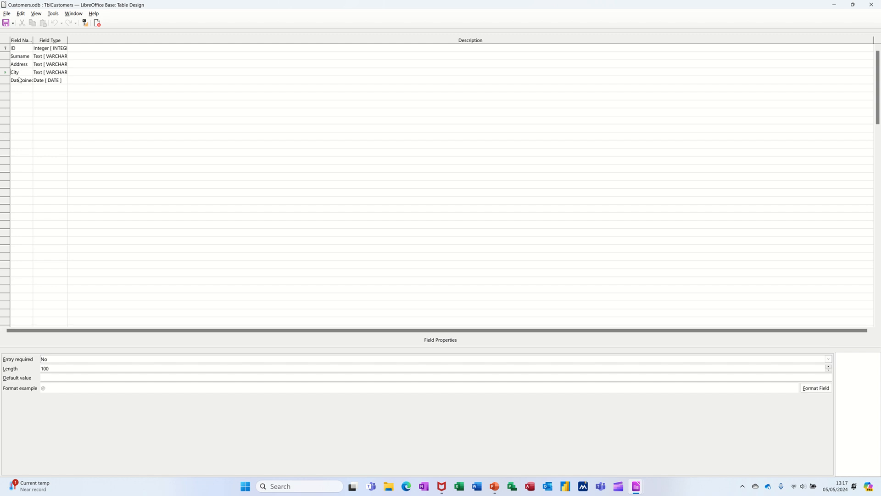
click(19, 80)
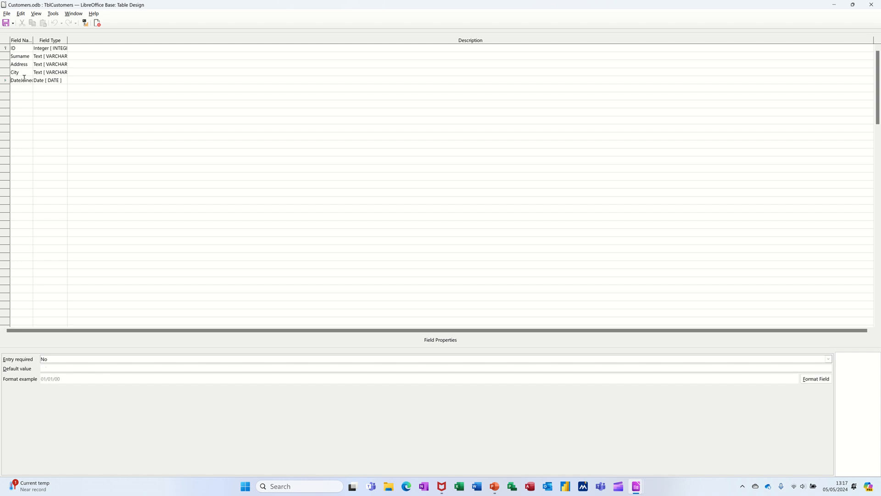
click(20, 56)
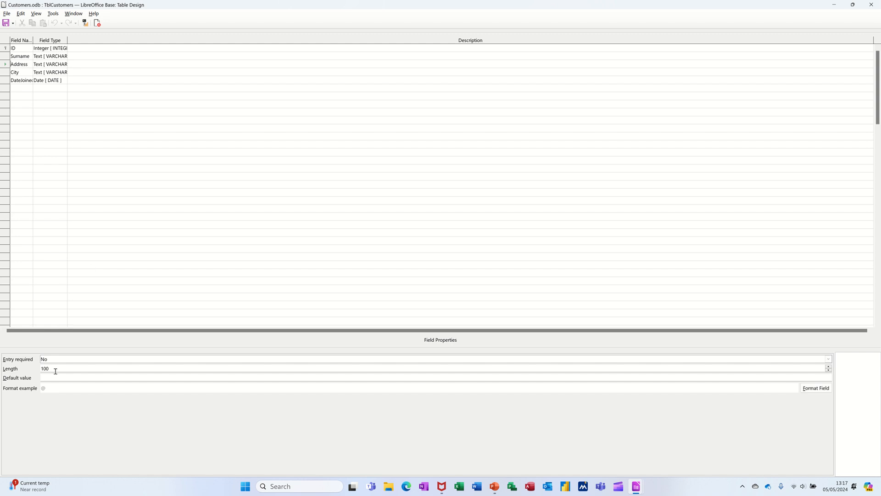
mouse_move(47, 158)
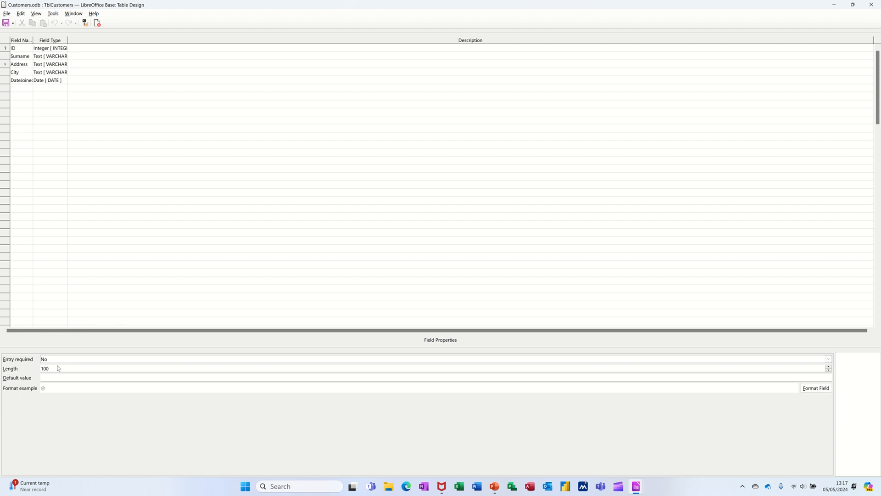
mouse_move(31, 210)
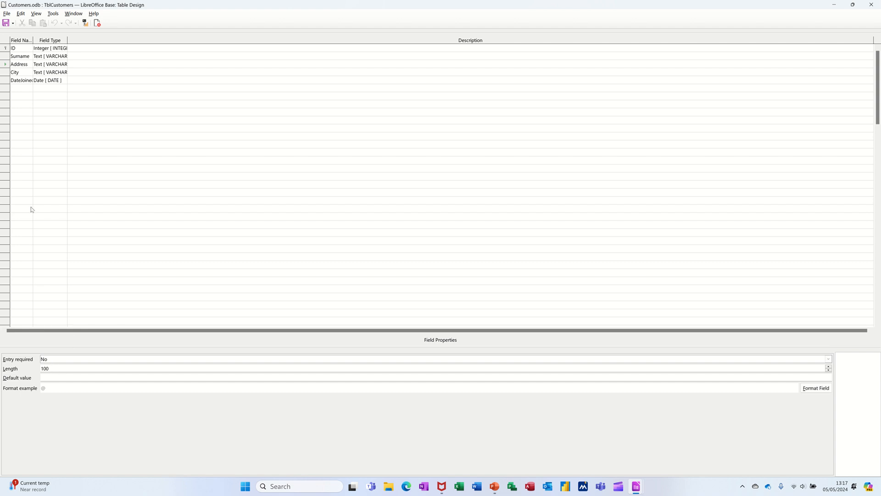
mouse_move(312, 154)
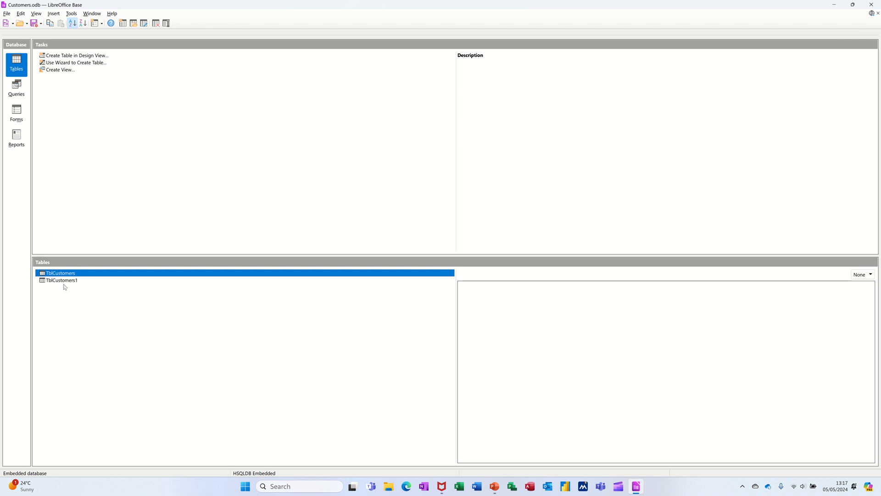
mouse_move(57, 282)
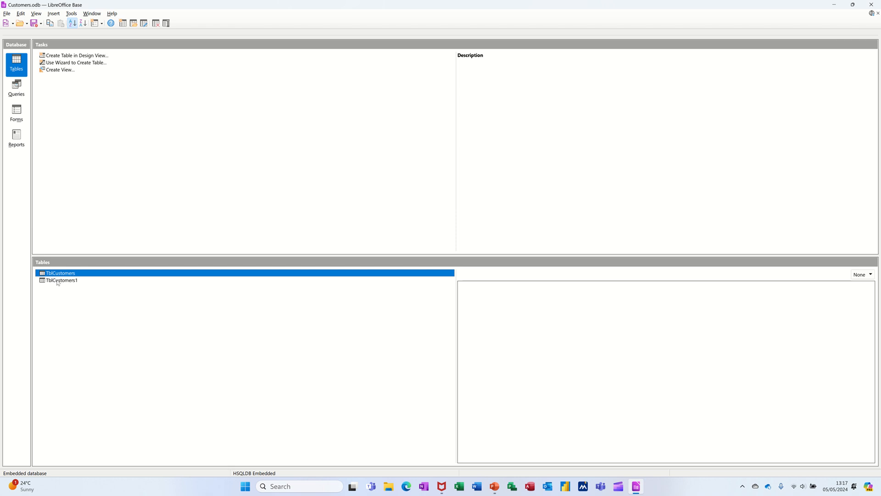